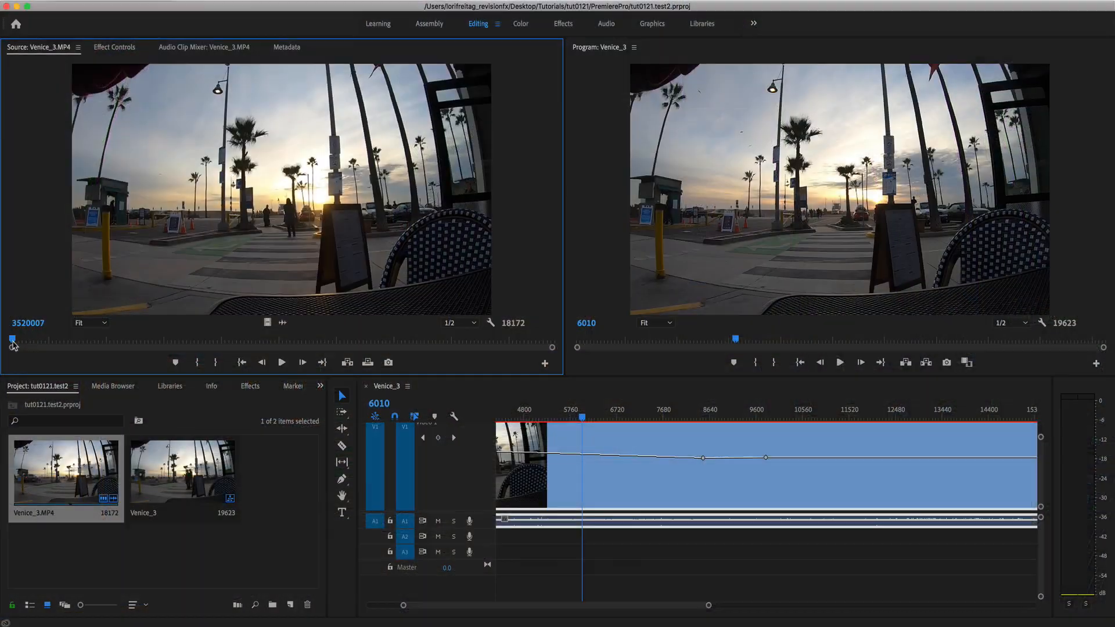
- Make a new sequence from Venice_3.MP4 and expand Video Effects to find Twixtor
{"action": "left_click_drag", "start_coordinate": [12, 339], "coordinate": [111, 339]}
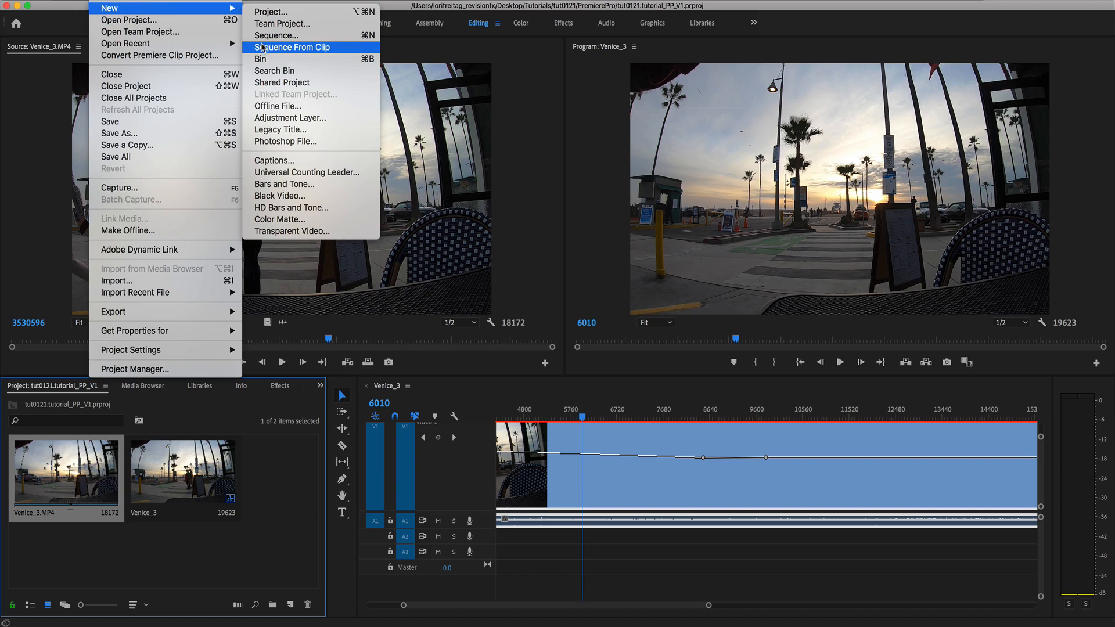
{"action": "left_click", "coordinate": [289, 47]}
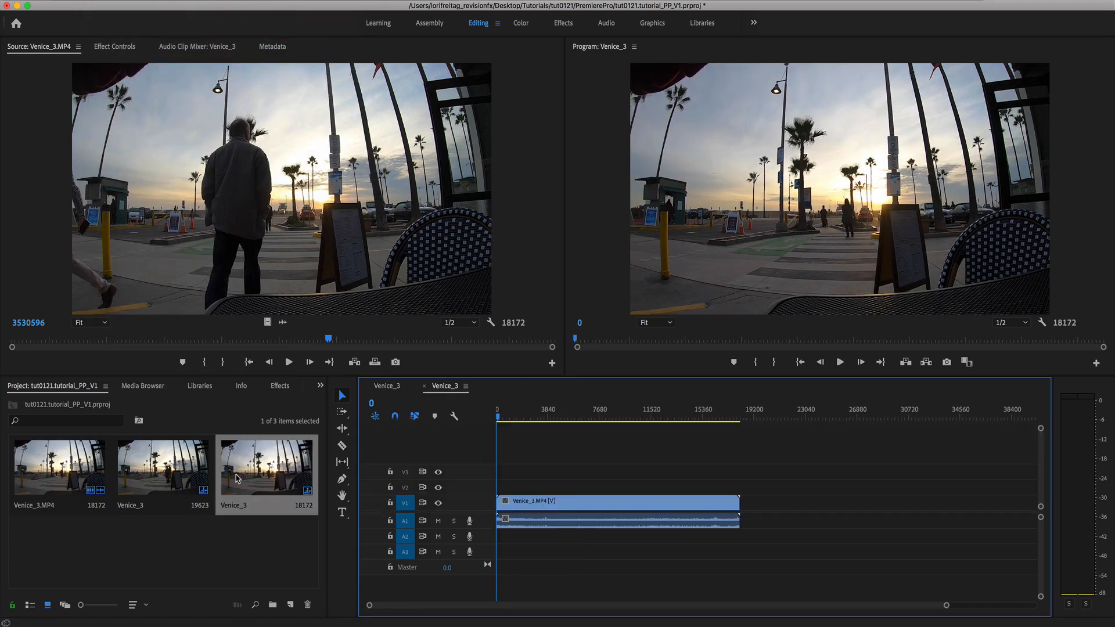
{"action": "left_click", "coordinate": [257, 386]}
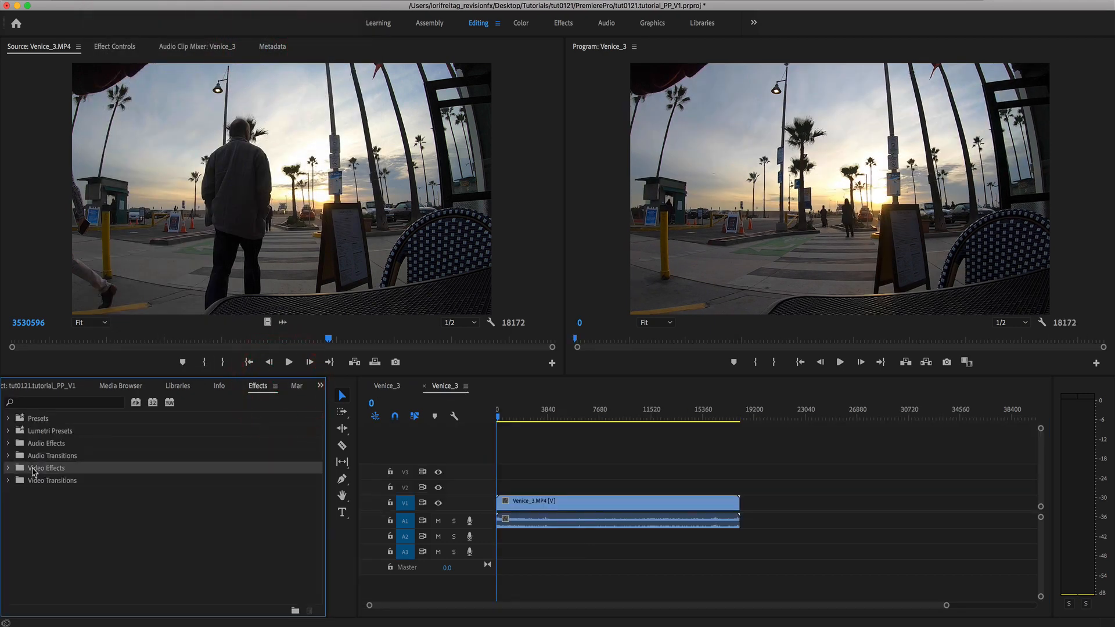
{"action": "left_click", "coordinate": [8, 467]}
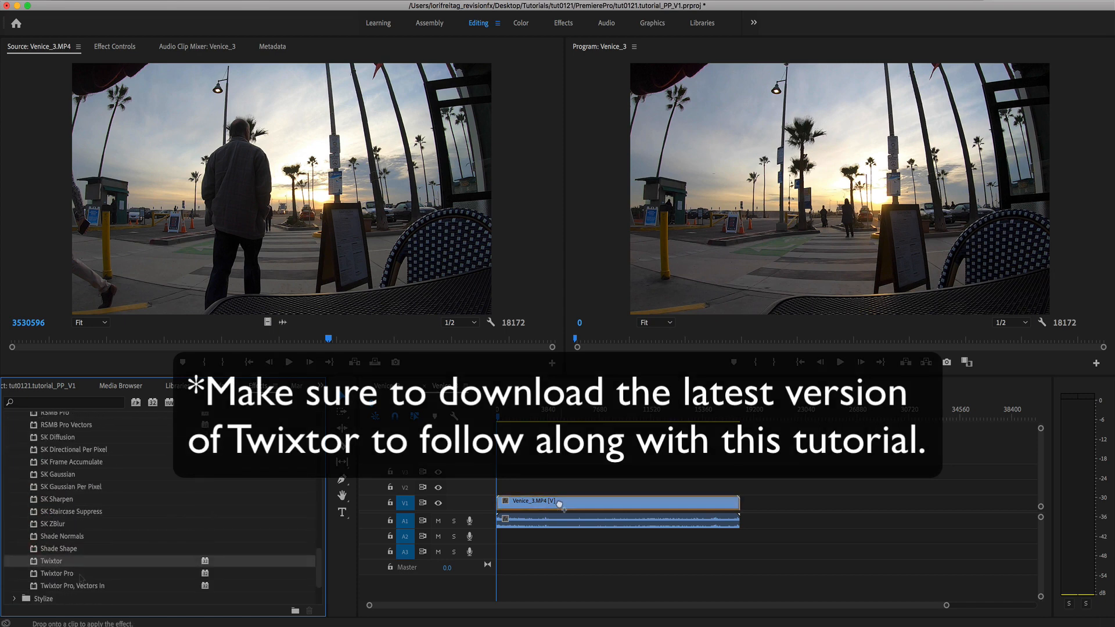
- Set the Venice_3 clip's Time Interpolation to Frame Sampling
{"action": "right_click", "coordinate": [560, 502]}
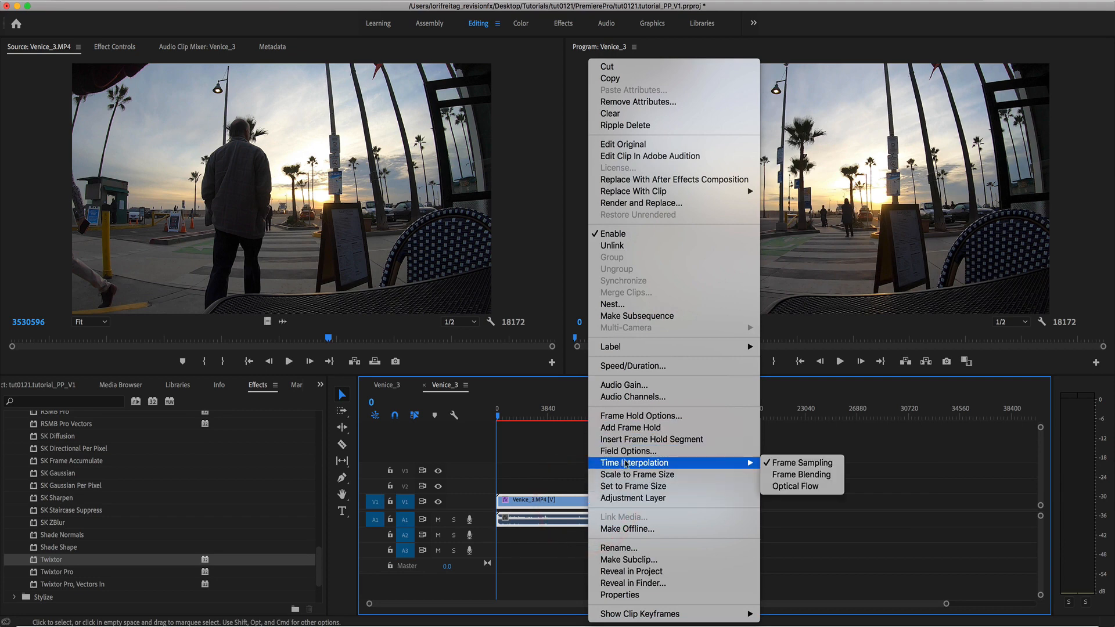
{"action": "mouse_move", "coordinate": [814, 466]}
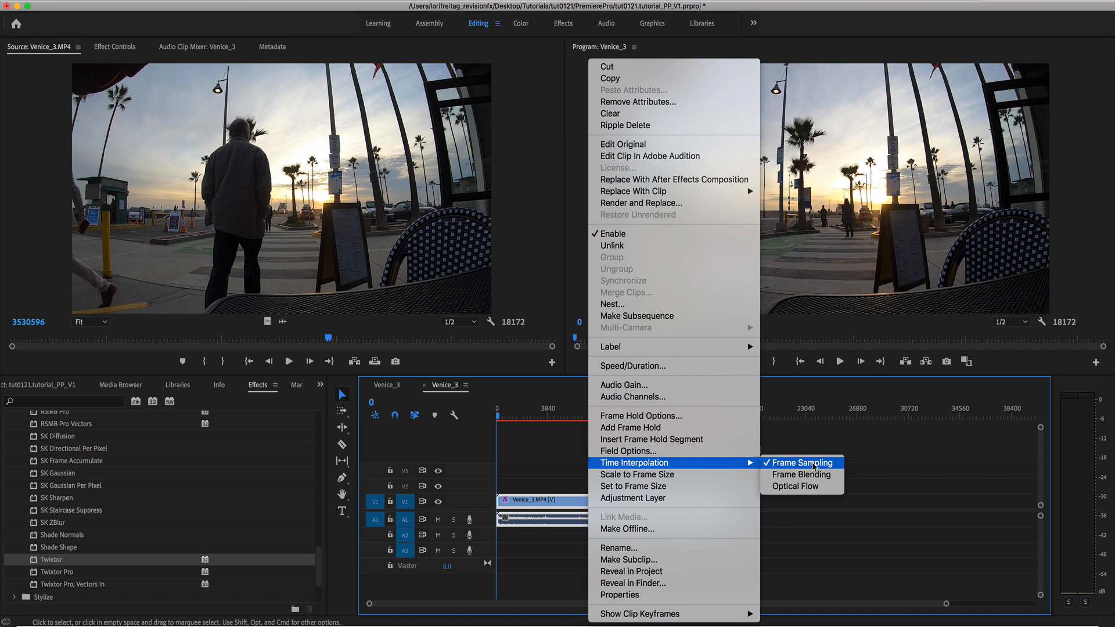
{"action": "left_click", "coordinate": [798, 462]}
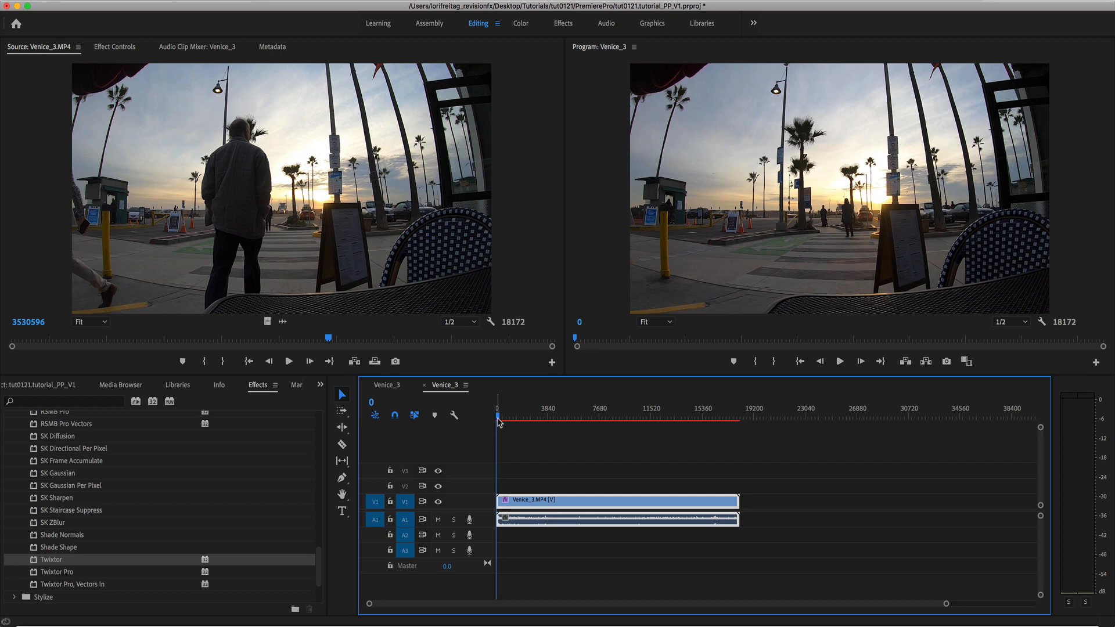
{"action": "mouse_move", "coordinate": [497, 435]}
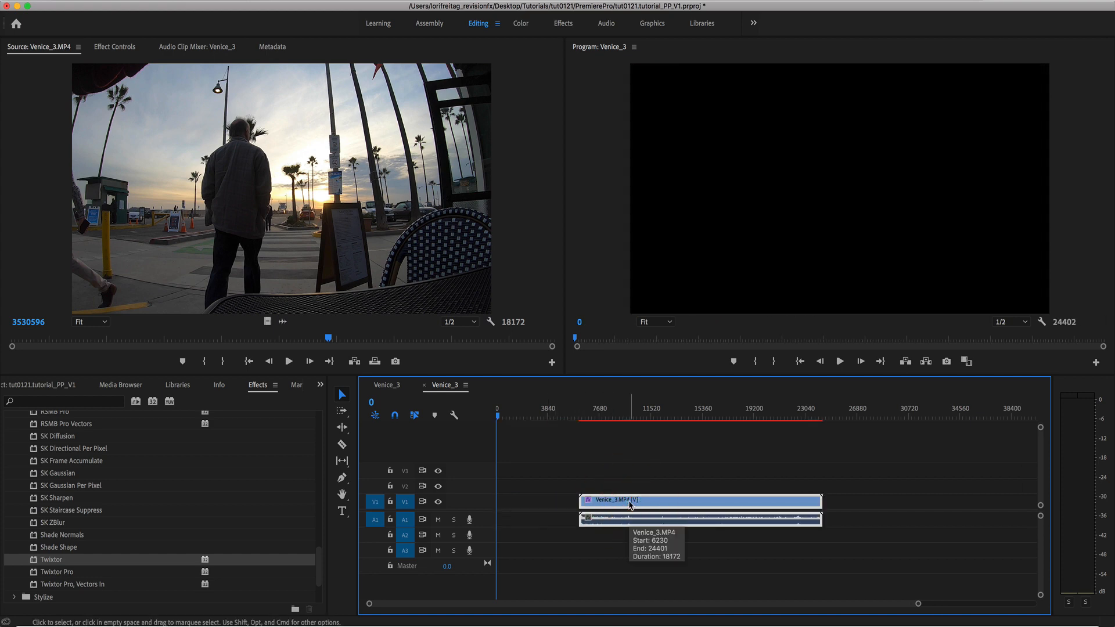
- Select the repositioned Venice_3 clip and put the playhead at its start
{"action": "left_click", "coordinate": [579, 416]}
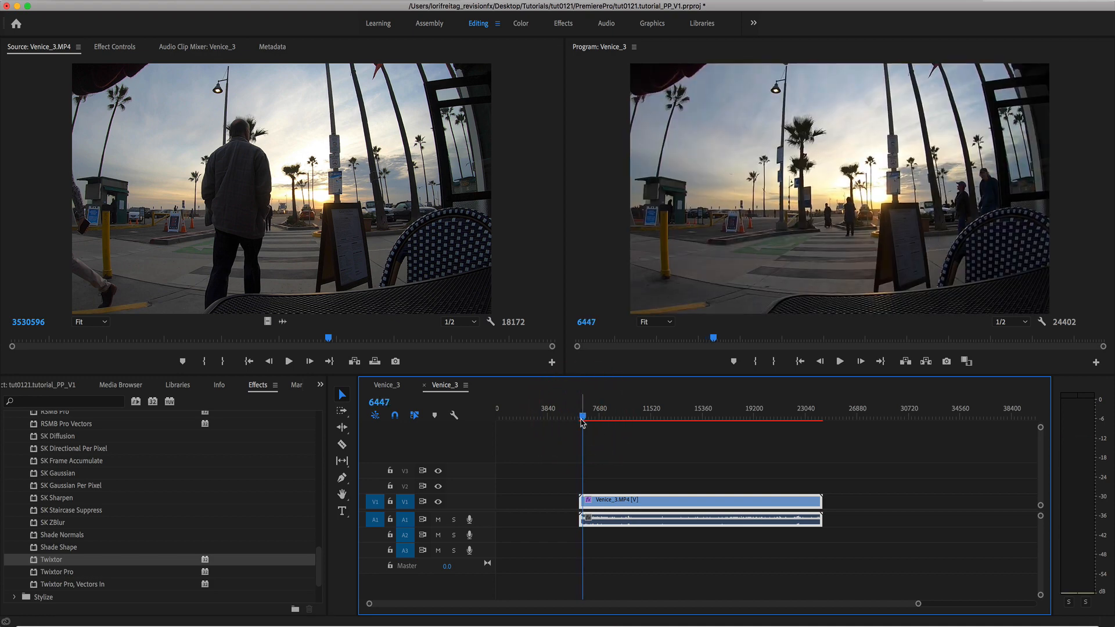
{"action": "left_click", "coordinate": [116, 47]}
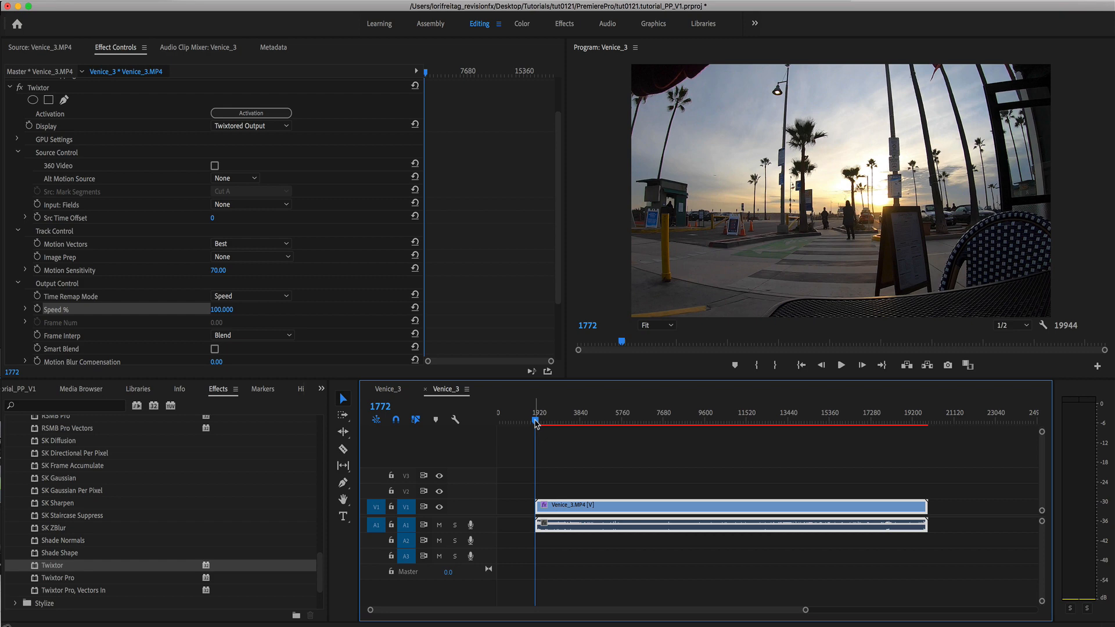
- Keyframe Twixtor Speed at 100%, then 50% on the following frame
{"action": "left_click", "coordinate": [558, 419]}
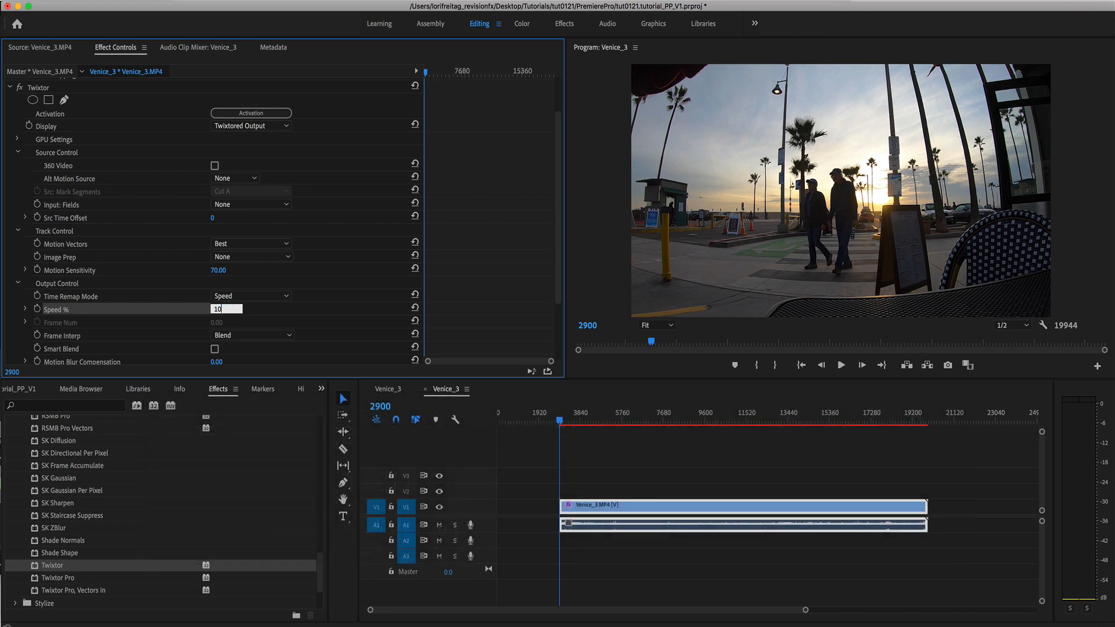
{"action": "type", "text": "100.000"}
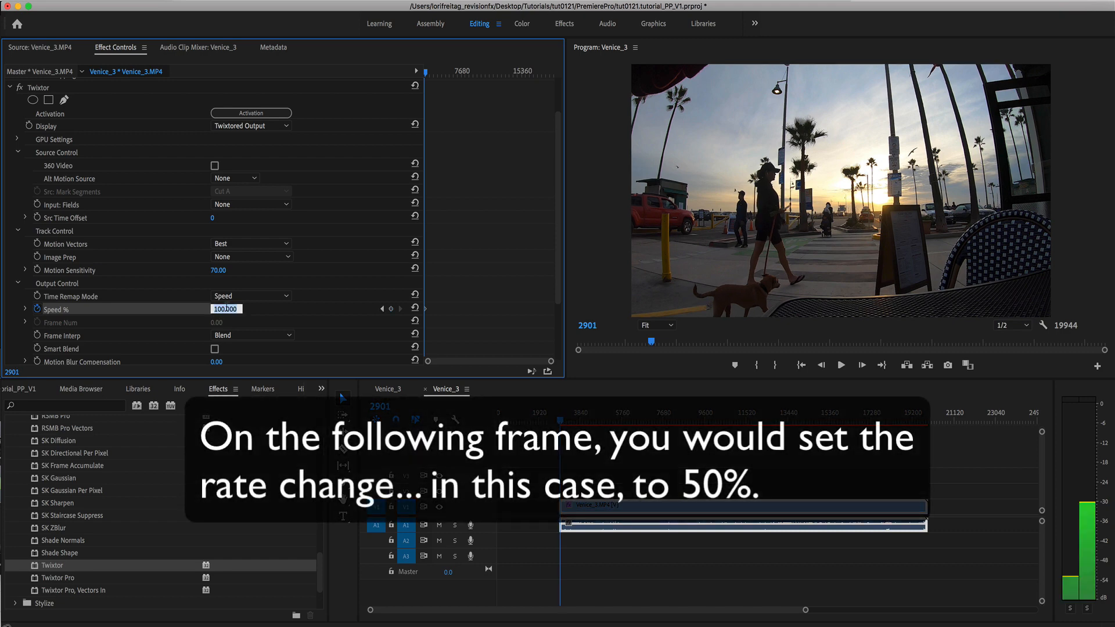
{"action": "type", "text": "50.000"}
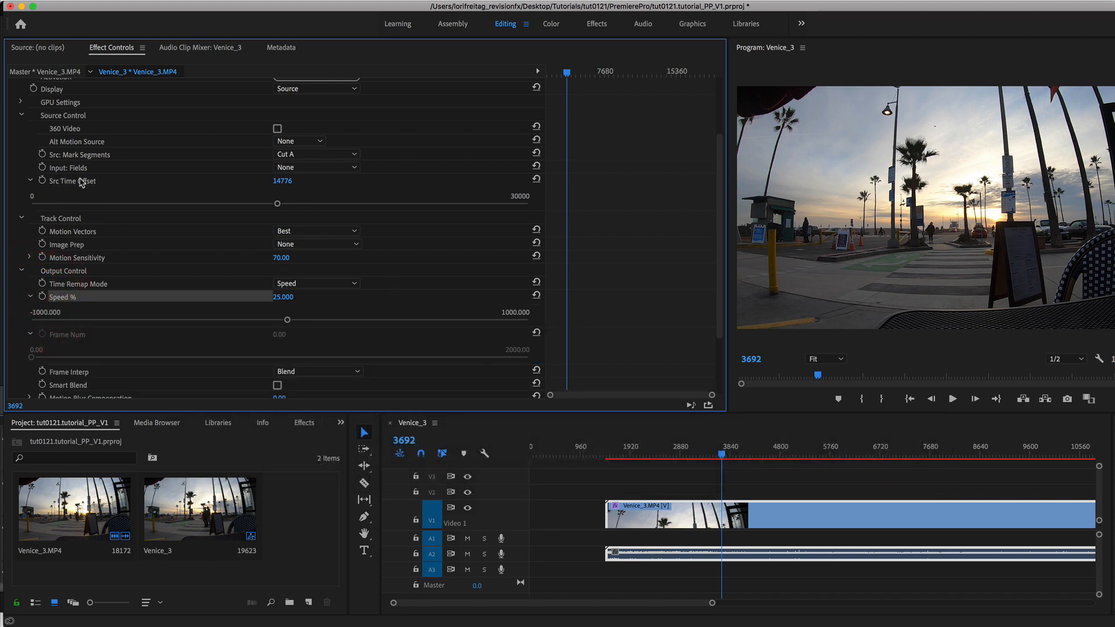
- Keyframe Twixtor's Src Time Offset at 1131
{"action": "left_click", "coordinate": [317, 88]}
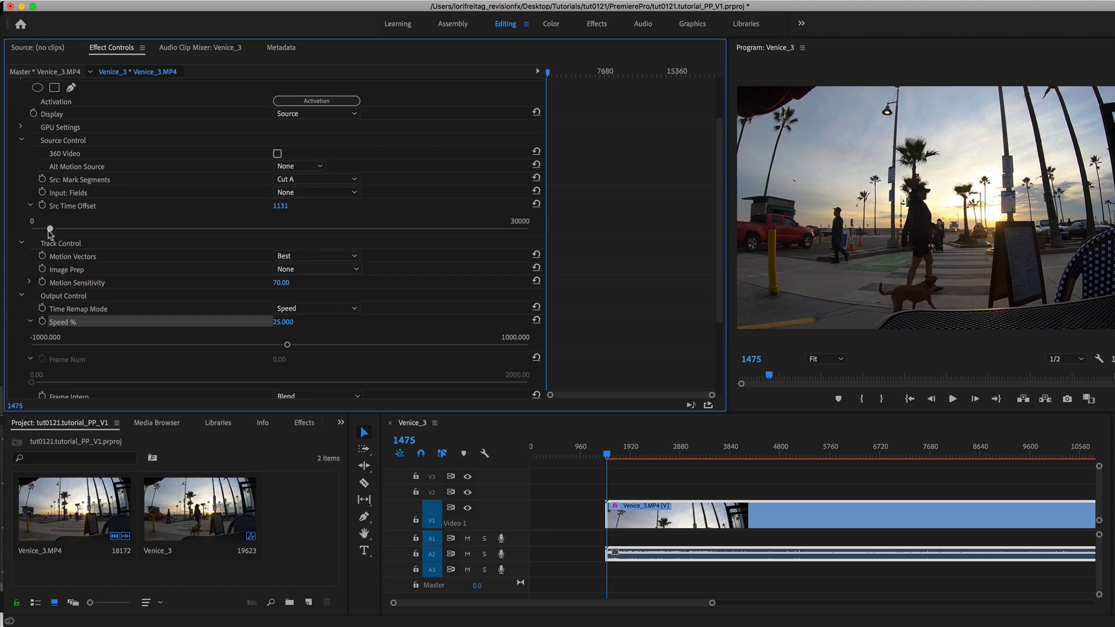
{"action": "mouse_move", "coordinate": [40, 207]}
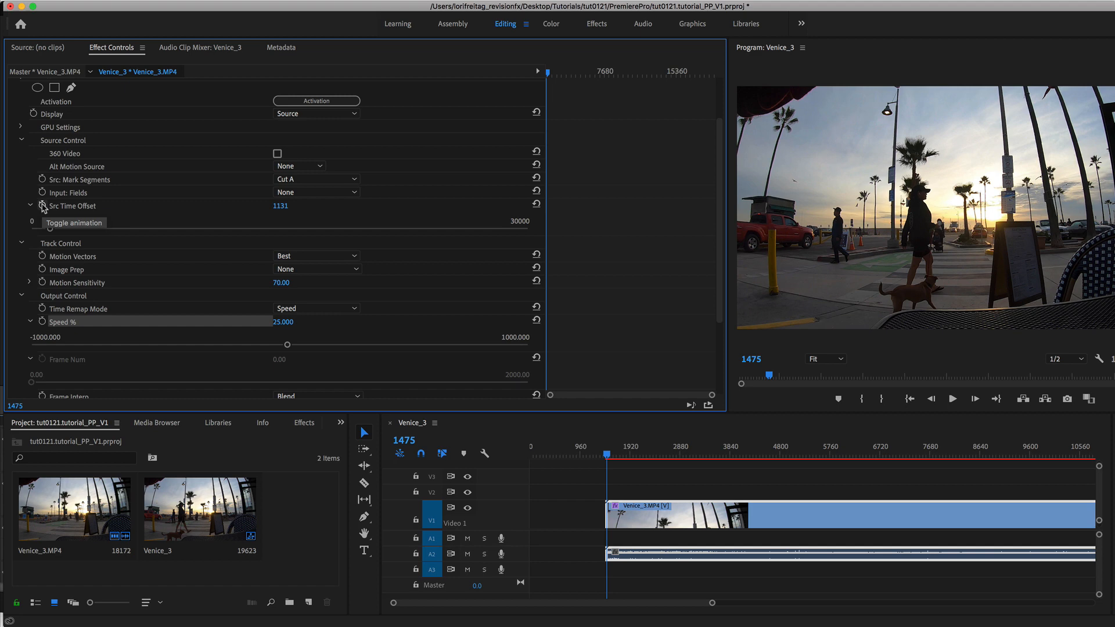
{"action": "left_click", "coordinate": [41, 206]}
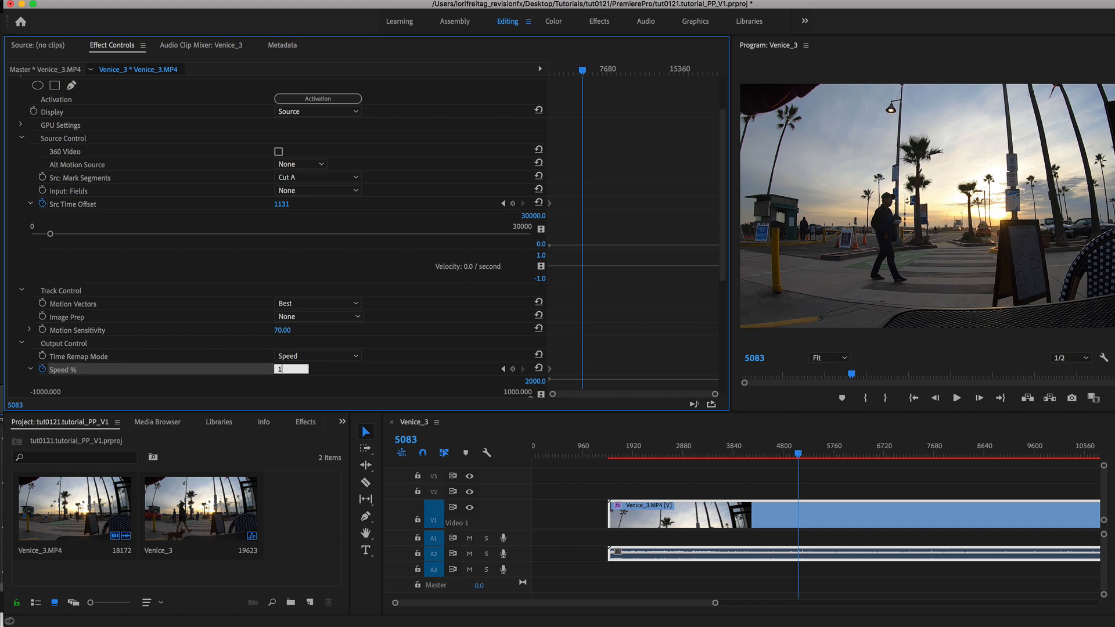
- Set Speed to 10% and give the speed keyframes Continuous Bezier interpolation
{"action": "type", "text": "10.000"}
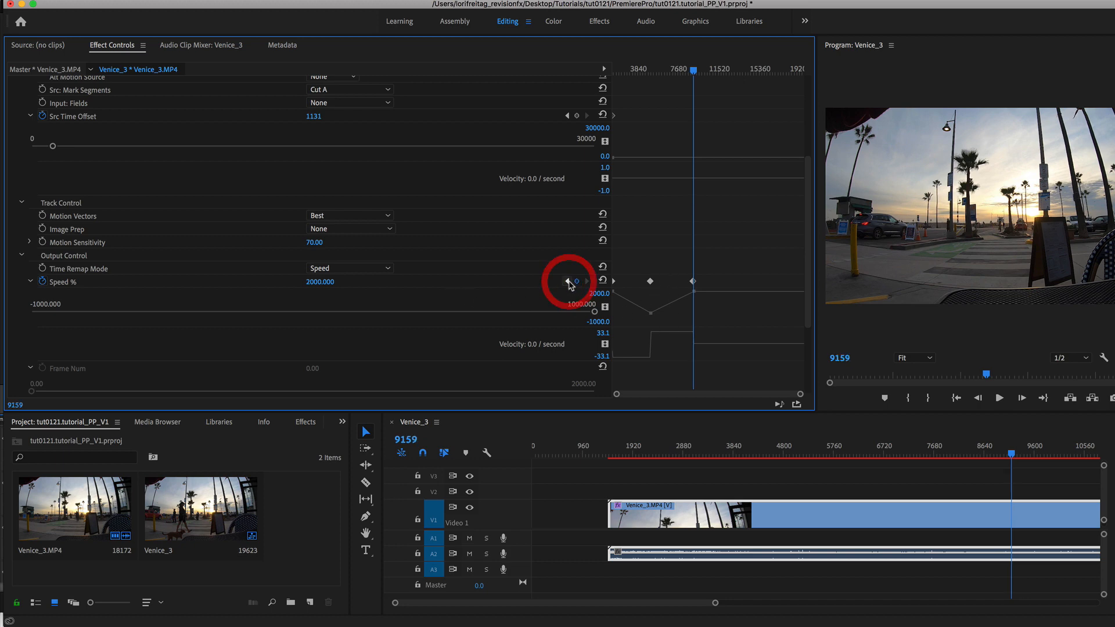
{"action": "right_click", "coordinate": [371, 247]}
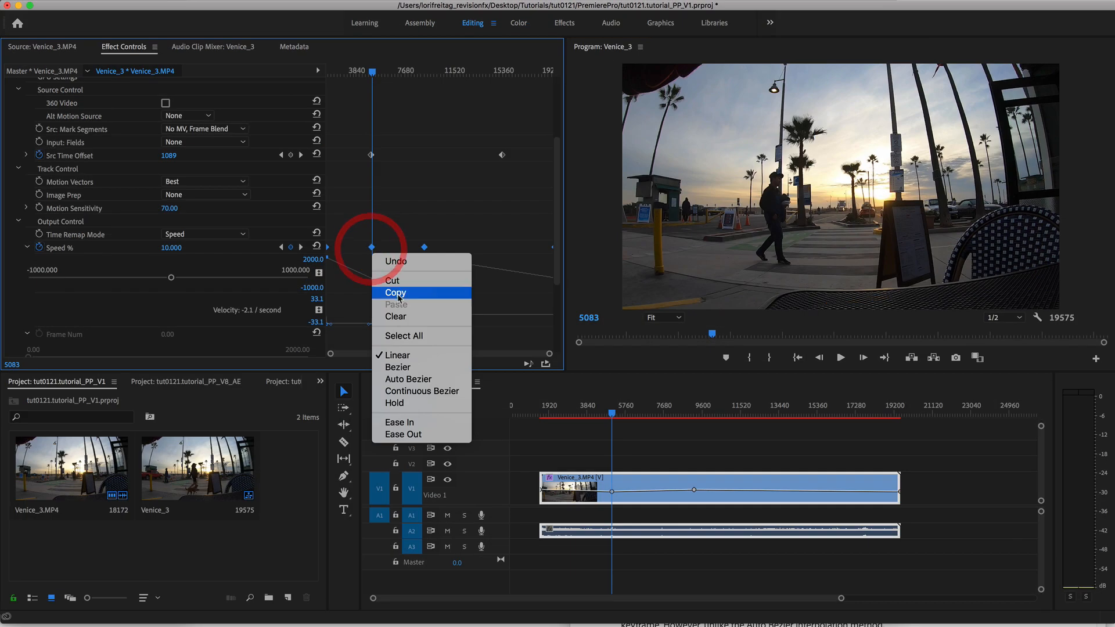
{"action": "mouse_move", "coordinate": [397, 391]}
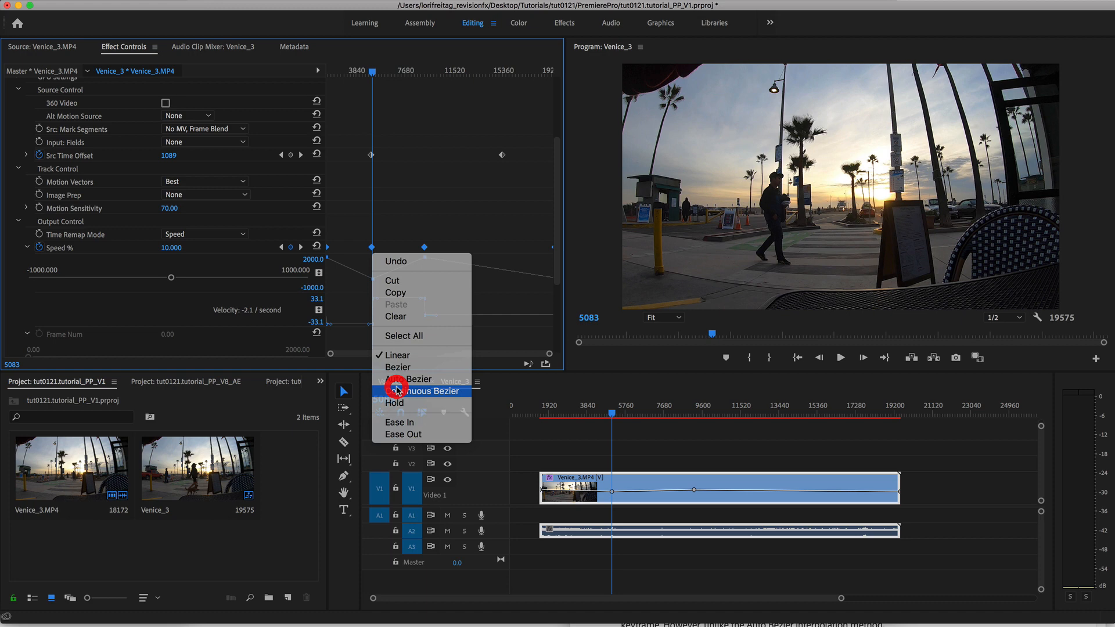
{"action": "left_click", "coordinate": [423, 390]}
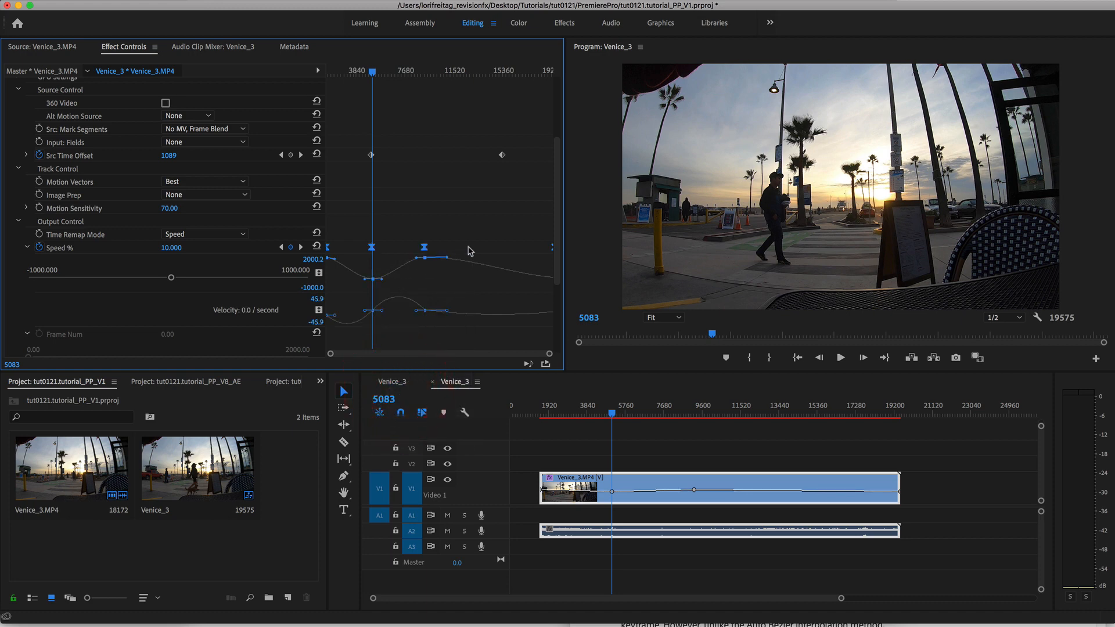
{"action": "mouse_move", "coordinate": [545, 280]}
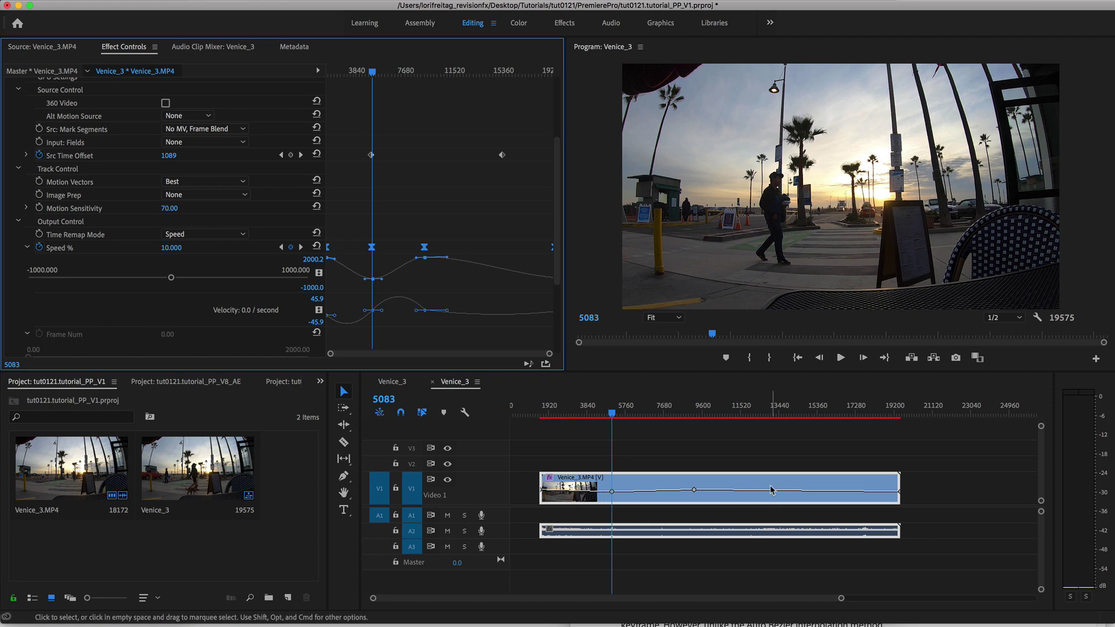
{"action": "mouse_move", "coordinate": [387, 269]}
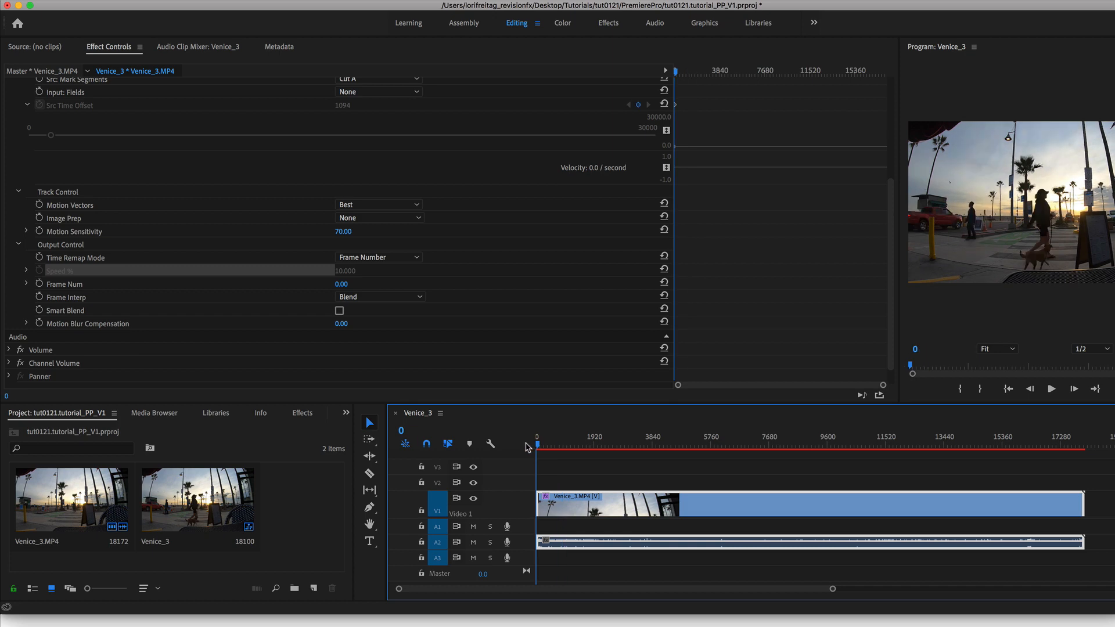
{"action": "mouse_move", "coordinate": [298, 352]}
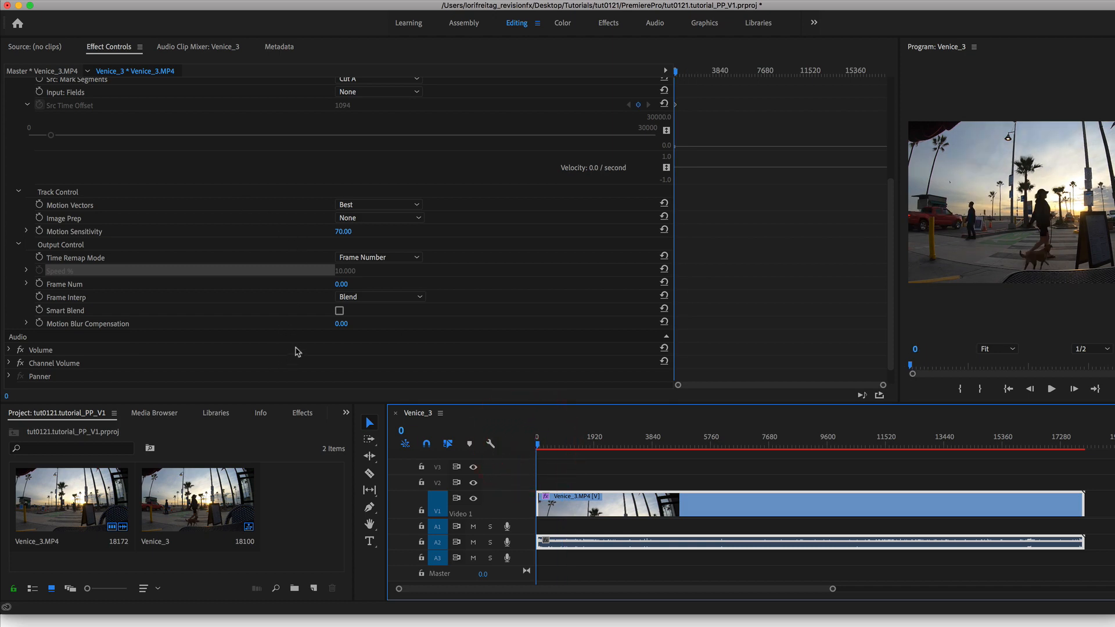
{"action": "mouse_move", "coordinate": [356, 274]}
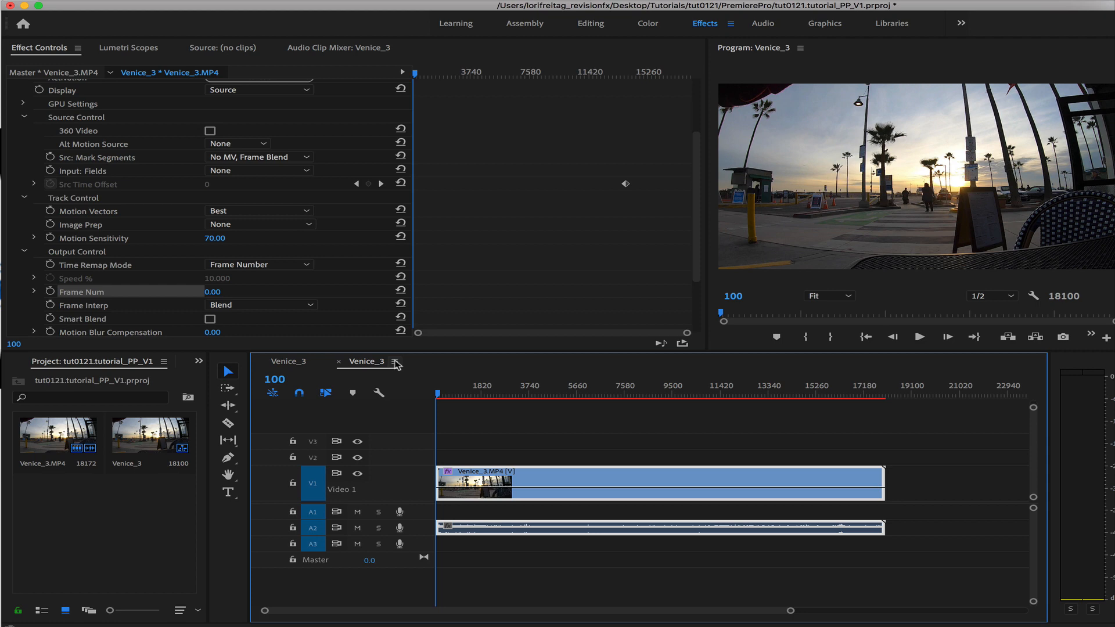
- Set the sequence start time to 0
{"action": "left_click", "coordinate": [392, 363]}
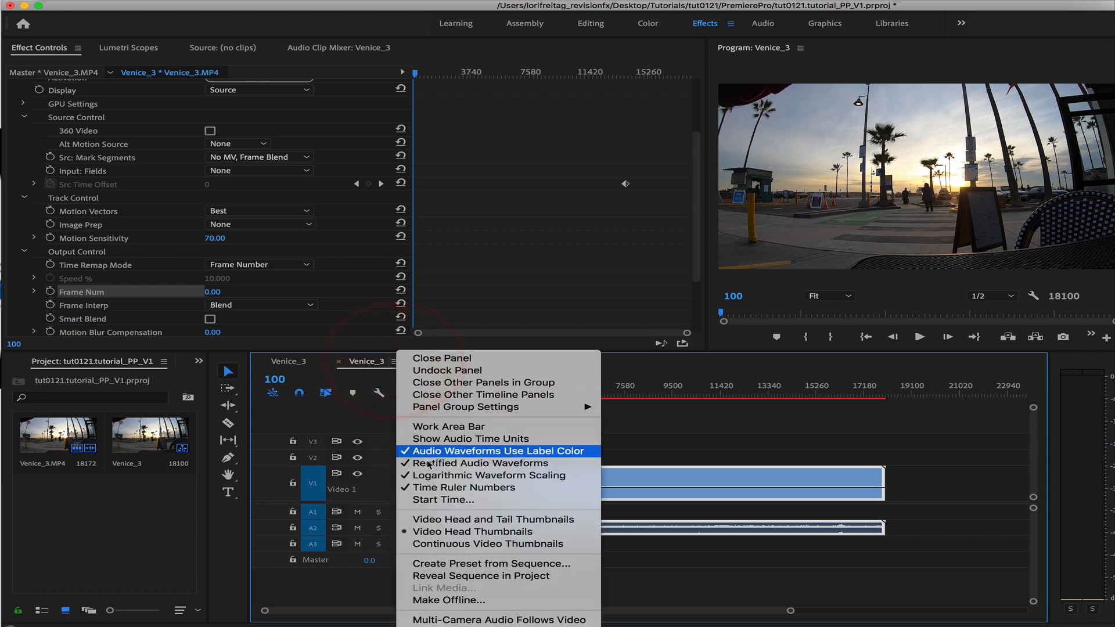
{"action": "left_click", "coordinate": [439, 499]}
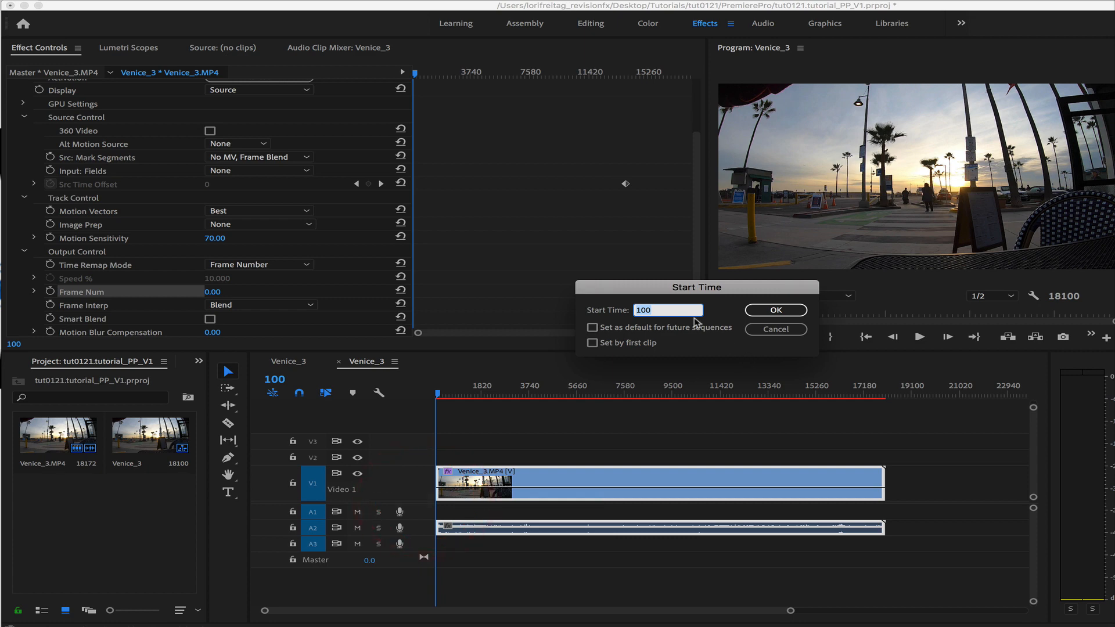
{"action": "type", "text": "0"}
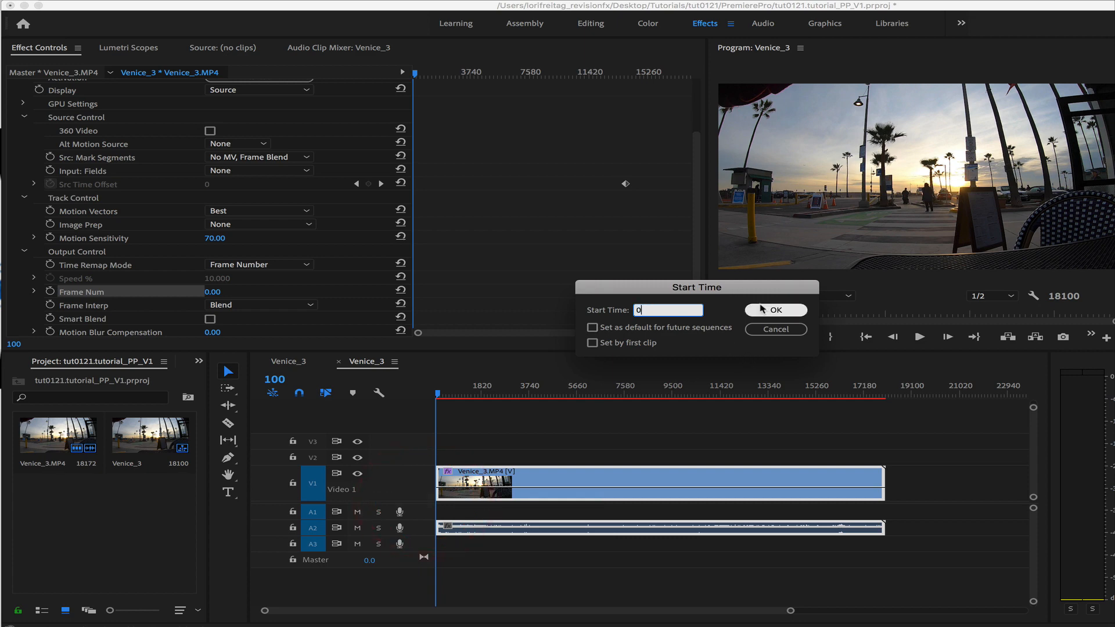
{"action": "left_click", "coordinate": [776, 310]}
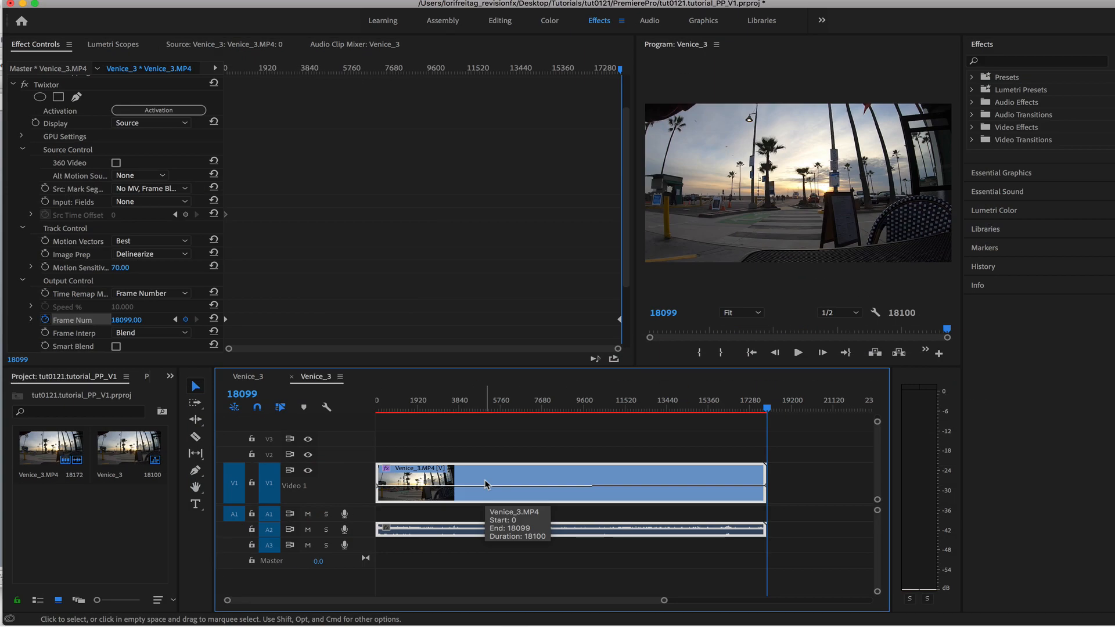
{"action": "mouse_move", "coordinate": [837, 576]}
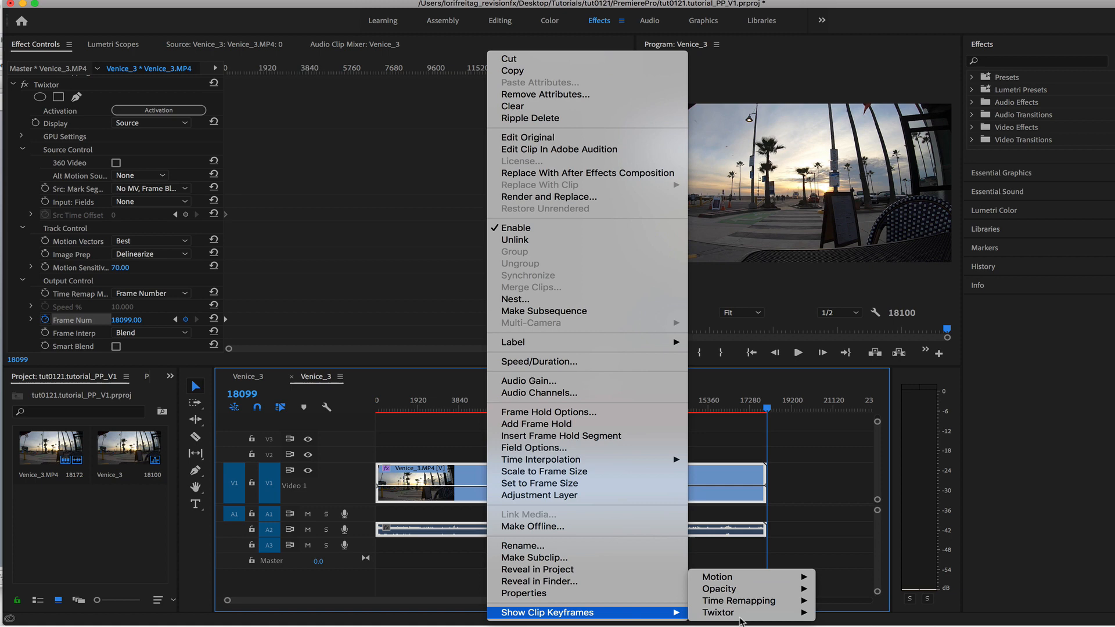
{"action": "mouse_move", "coordinate": [729, 613]}
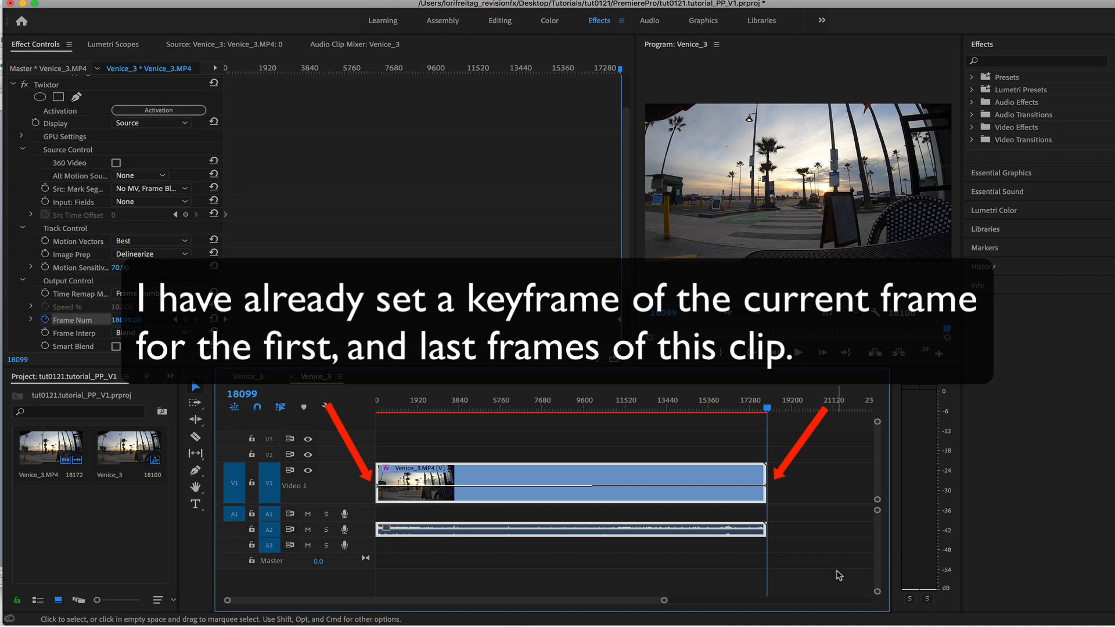
{"action": "mouse_move", "coordinate": [608, 515]}
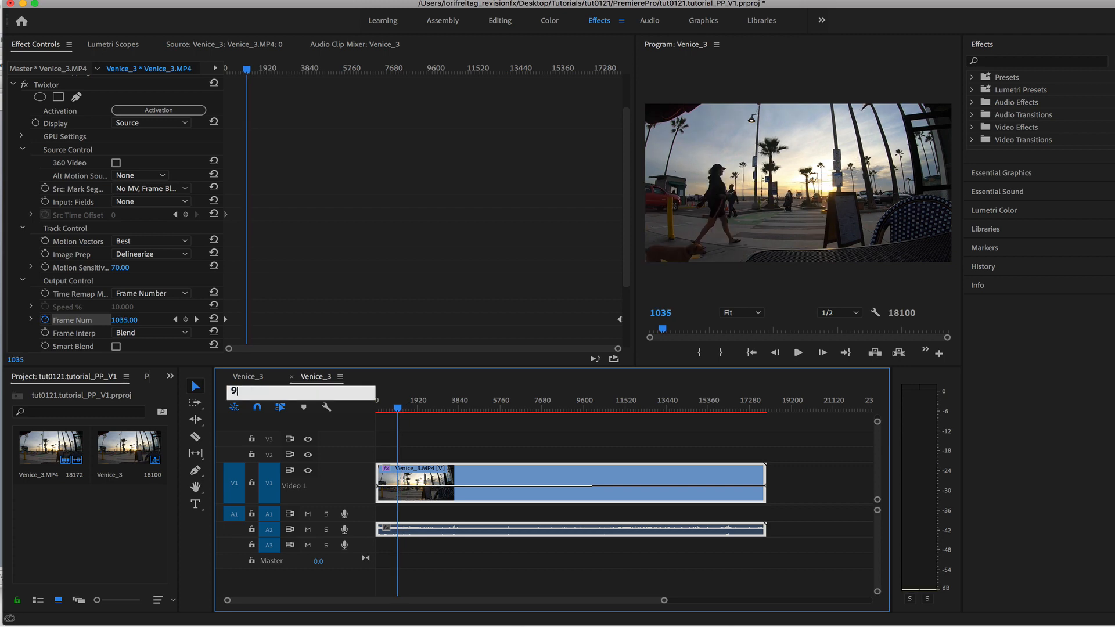
- Key Twixtor Frame Num at frames 971 and 1395, then go to frame 1110
{"action": "type", "text": "971"}
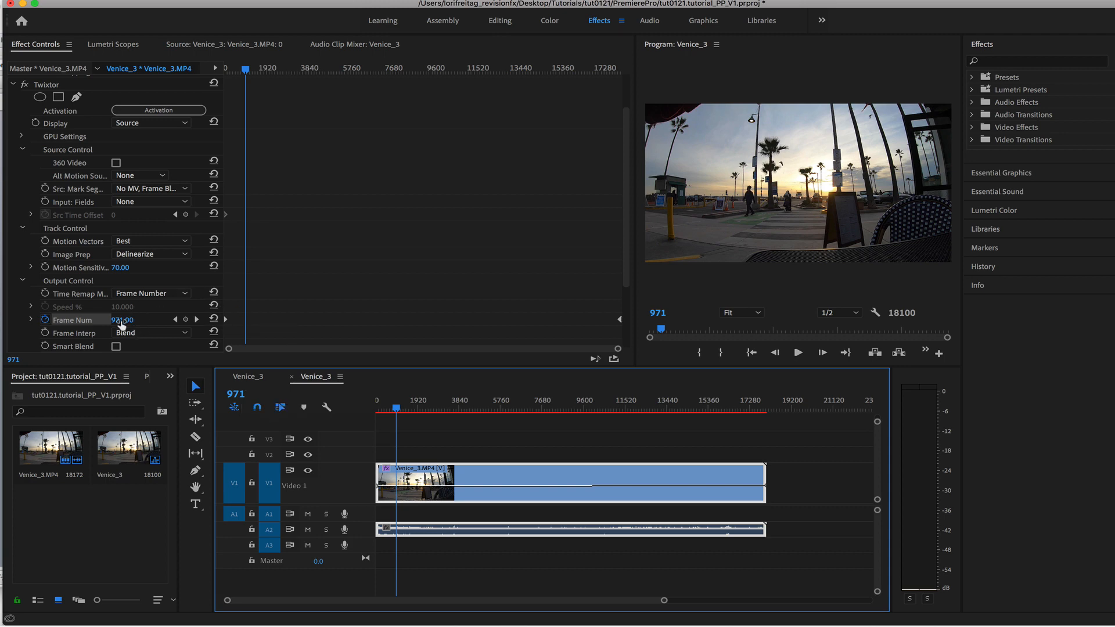
{"action": "mouse_move", "coordinate": [186, 320]}
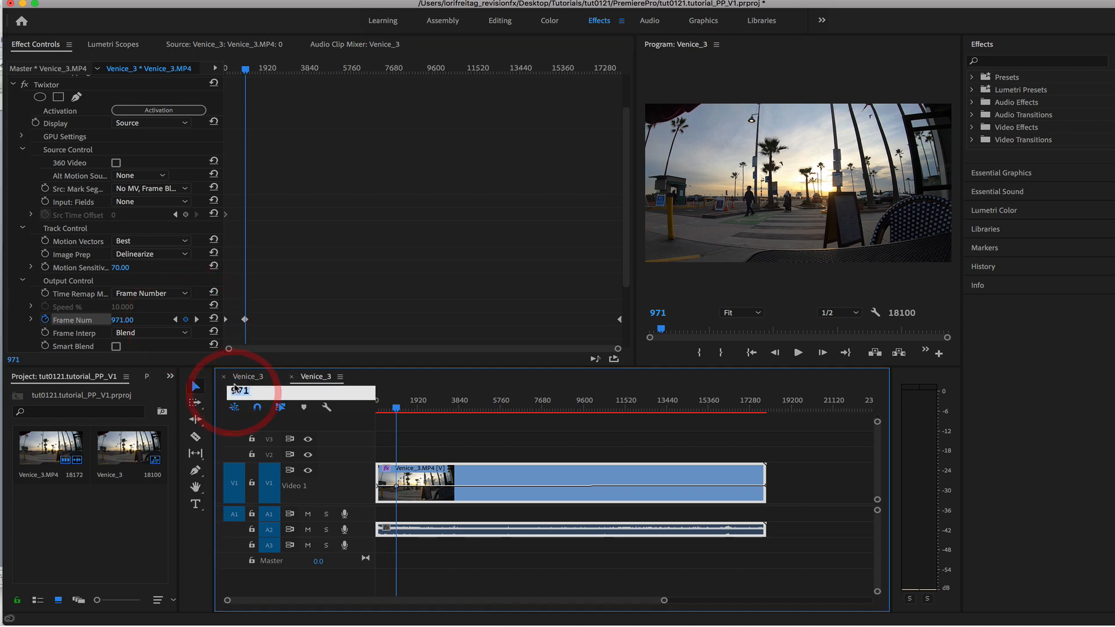
{"action": "type", "text": "1395"}
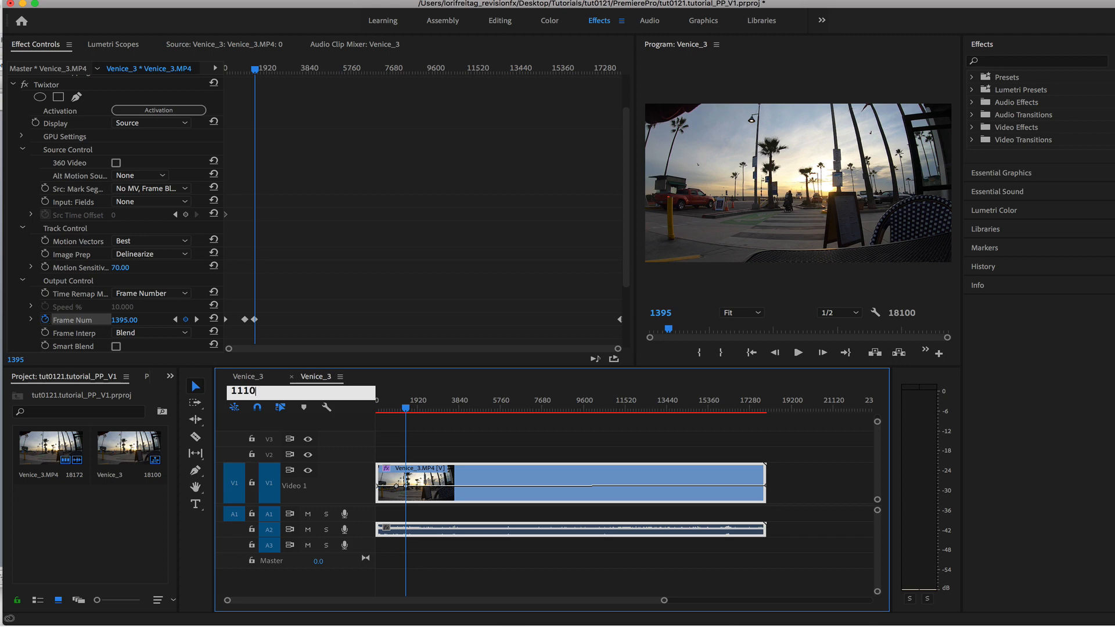
{"action": "type", "text": "1110"}
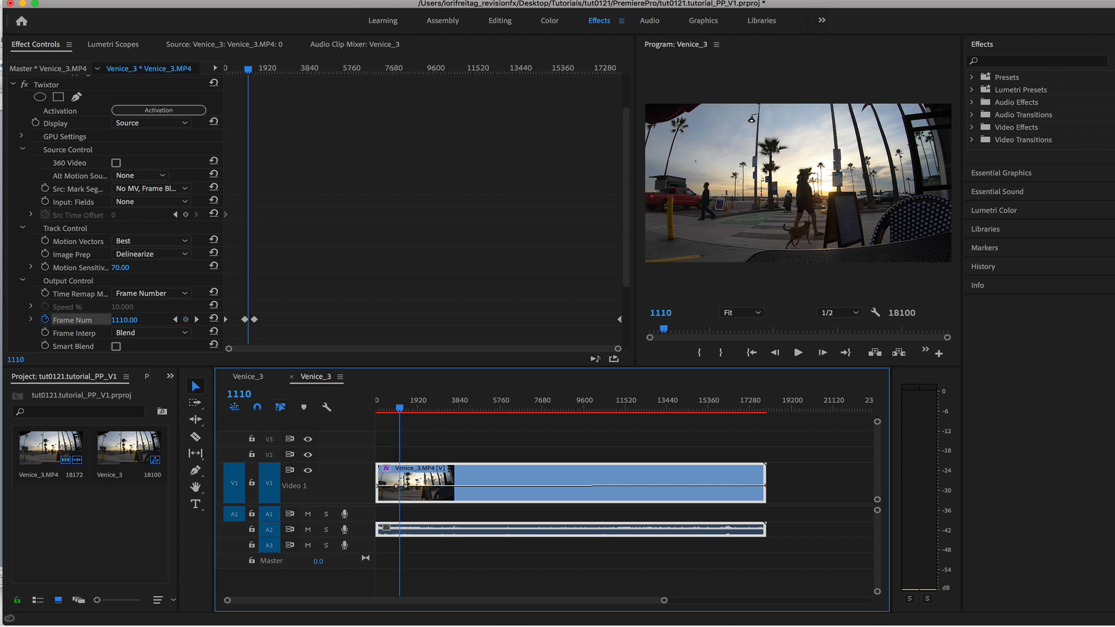
{"action": "mouse_move", "coordinate": [256, 408]}
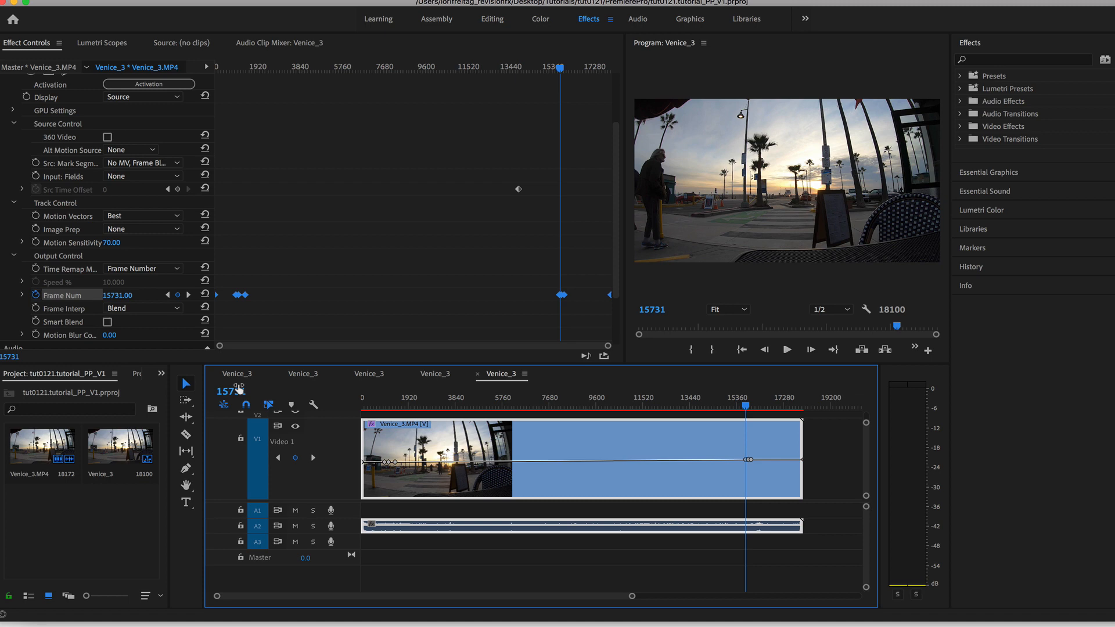
{"action": "mouse_move", "coordinate": [188, 295]}
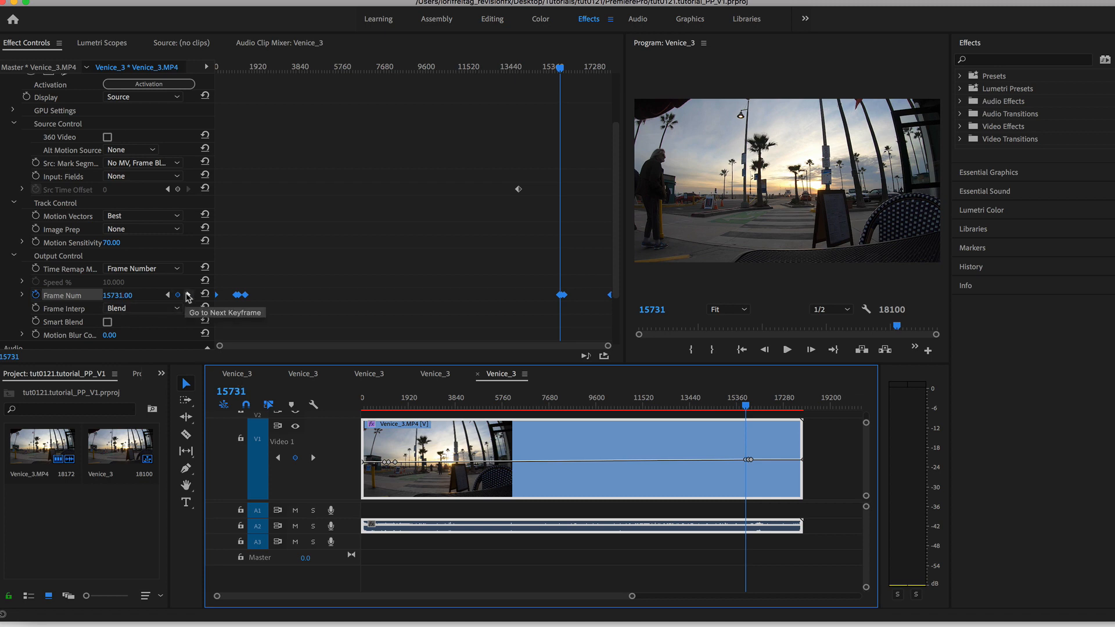
- Jump to the next Frame Num keyframe, which reads 2743
{"action": "left_click", "coordinate": [188, 295]}
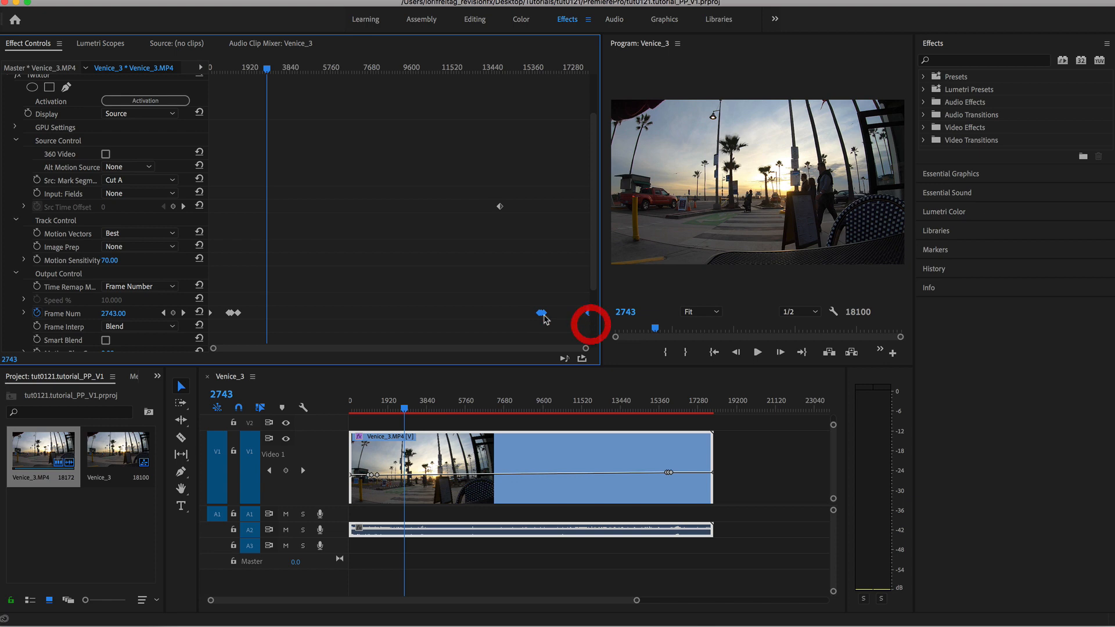
- Drag a Frame Num keyframe earlier in the Effect Controls timeline
{"action": "left_click_drag", "start_coordinate": [541, 316], "coordinate": [491, 313]}
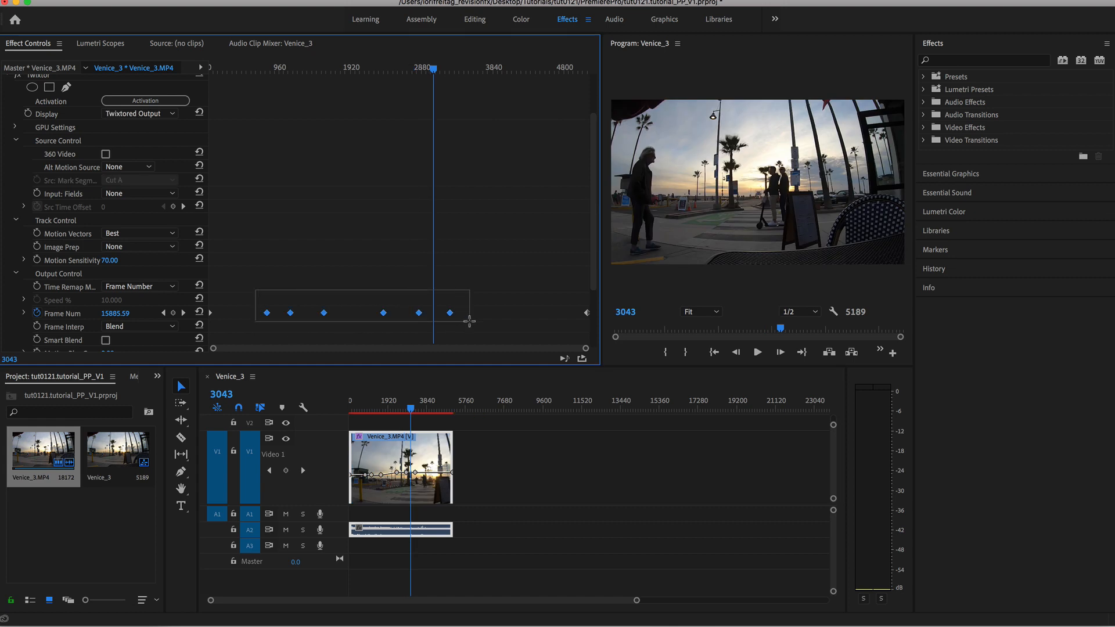
- Switch the six Frame Num keyframes to Auto Bezier, then to smooth curved interpolation
{"action": "right_click", "coordinate": [383, 313]}
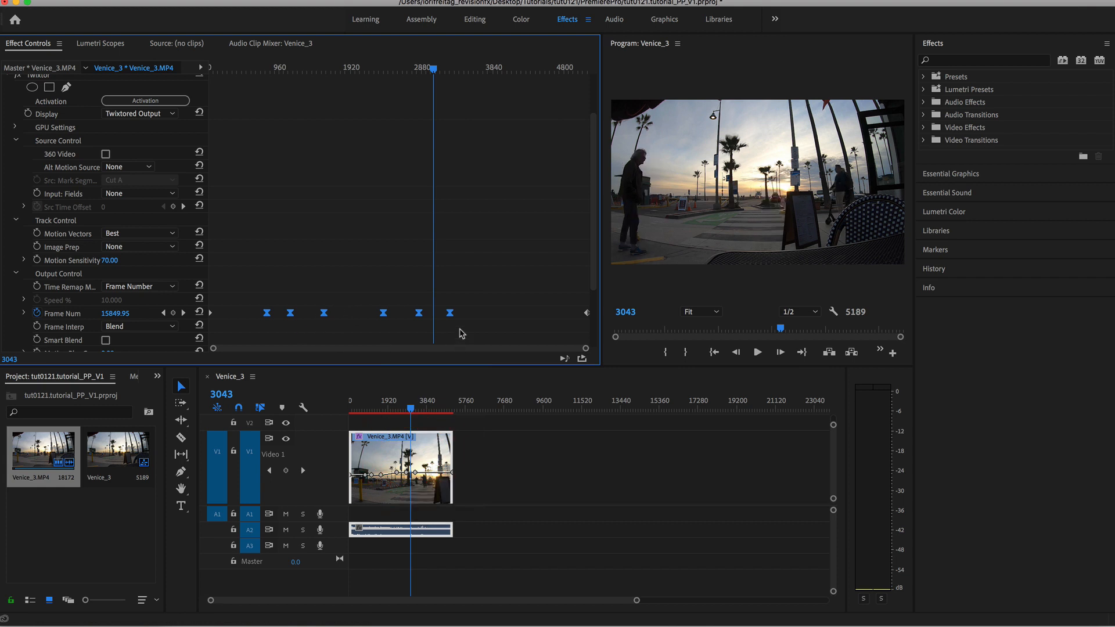
{"action": "right_click", "coordinate": [382, 313]}
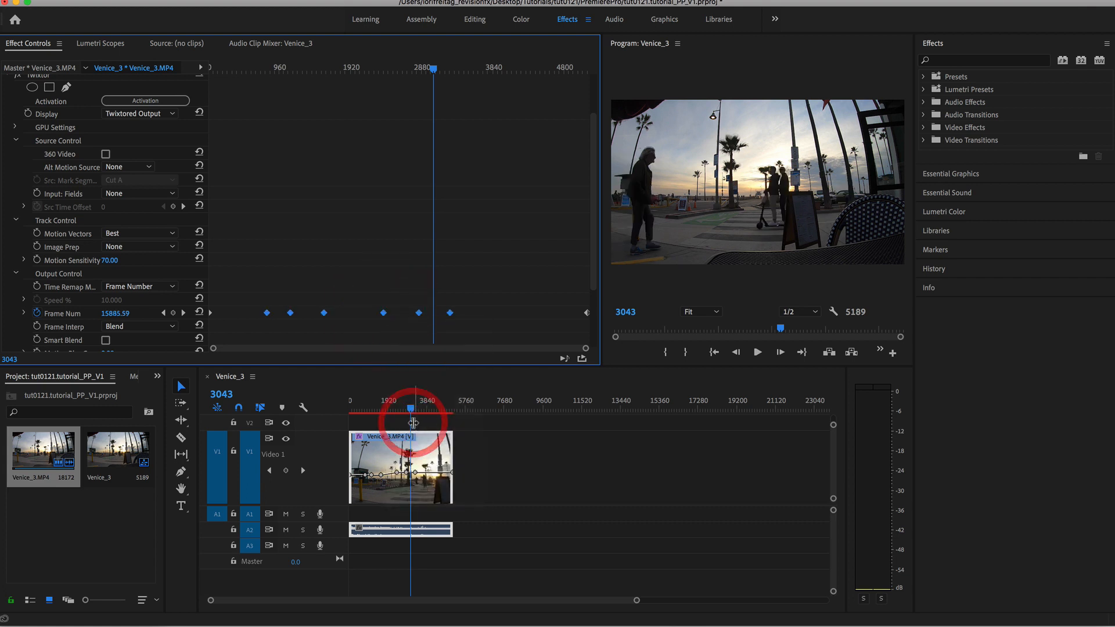
{"action": "right_click", "coordinate": [419, 312]}
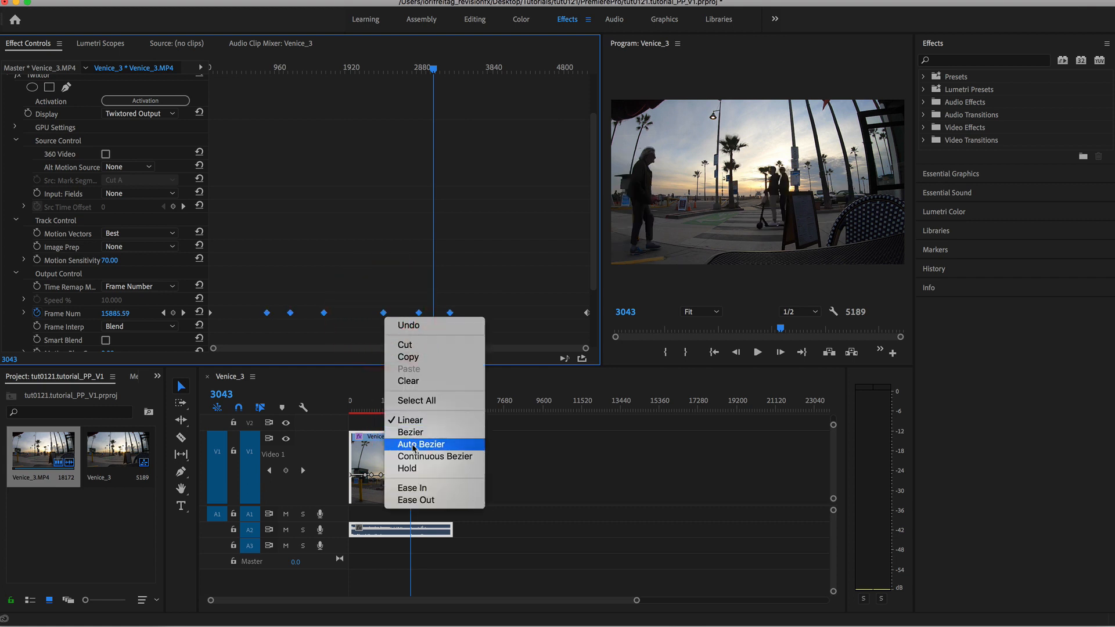
{"action": "left_click", "coordinate": [421, 444]}
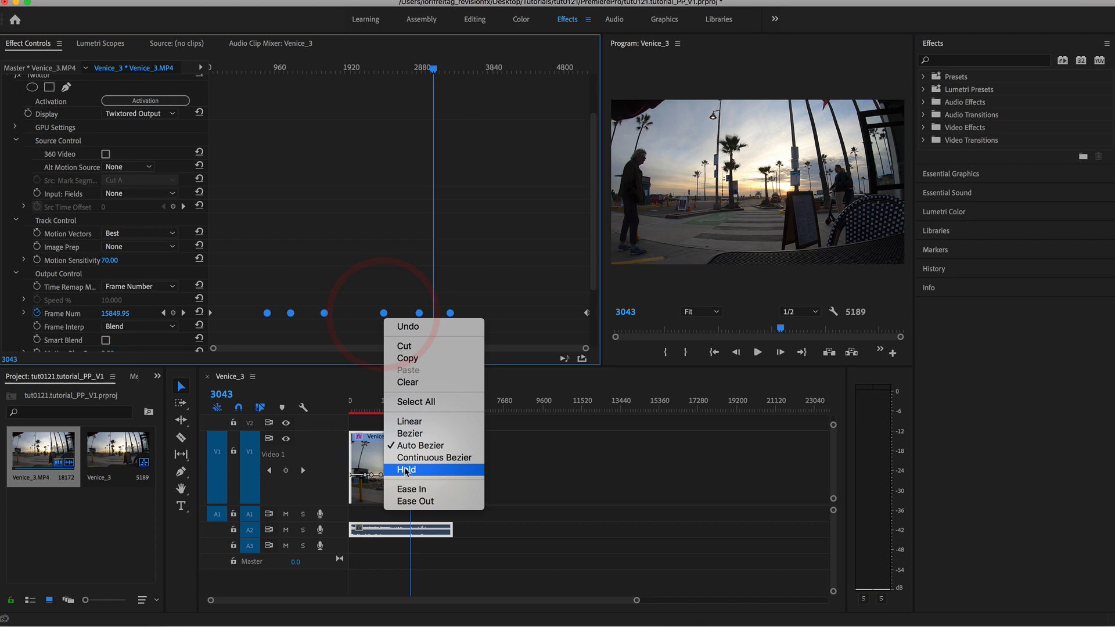
{"action": "left_click", "coordinate": [405, 470]}
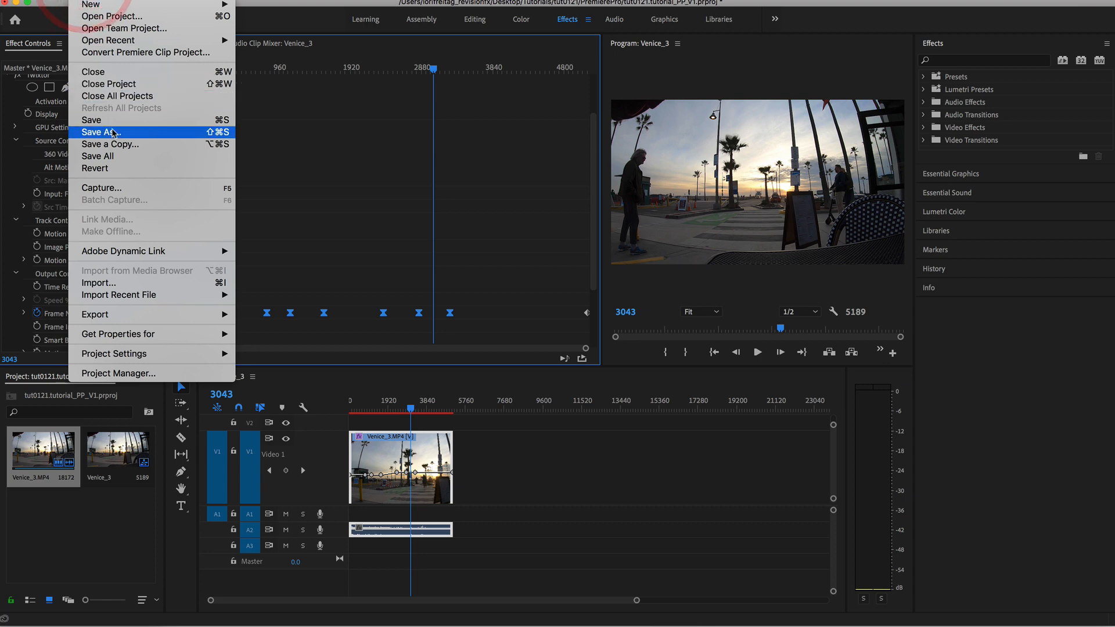
- Save the Premiere project under the new name tut0121.tutorial_PP_V9
{"action": "left_click", "coordinate": [99, 132]}
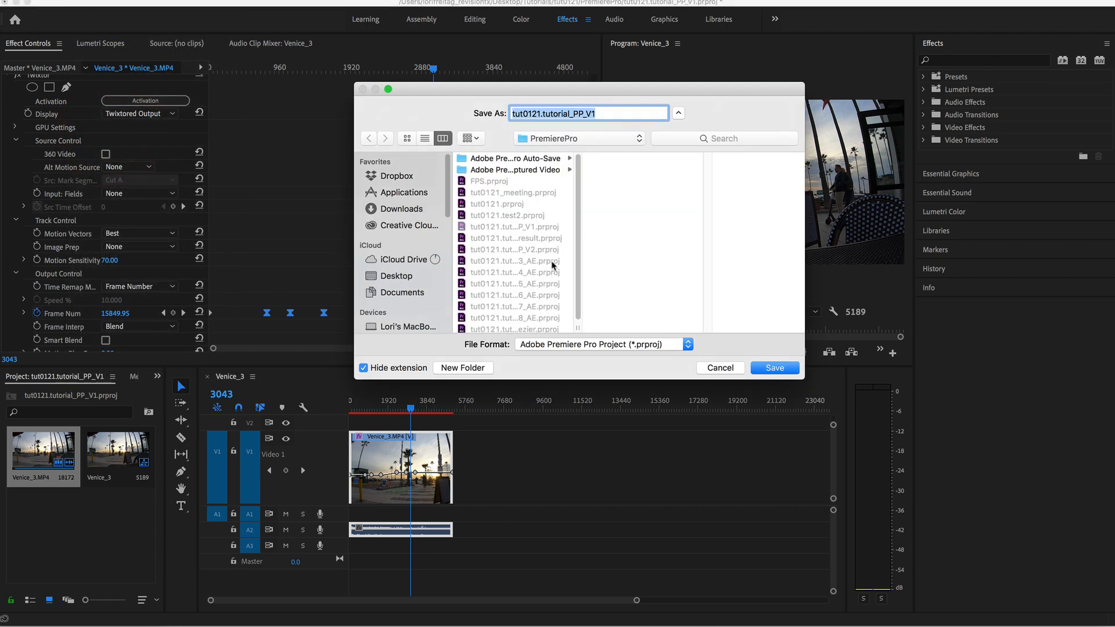
{"action": "left_click", "coordinate": [598, 113]}
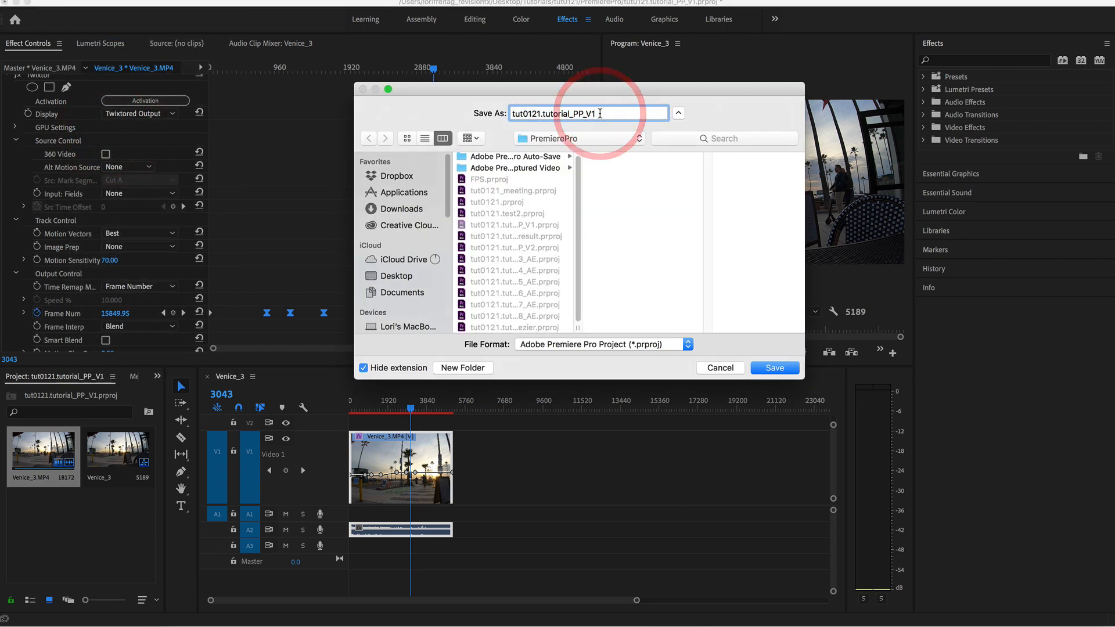
{"action": "left_click", "coordinate": [774, 367]}
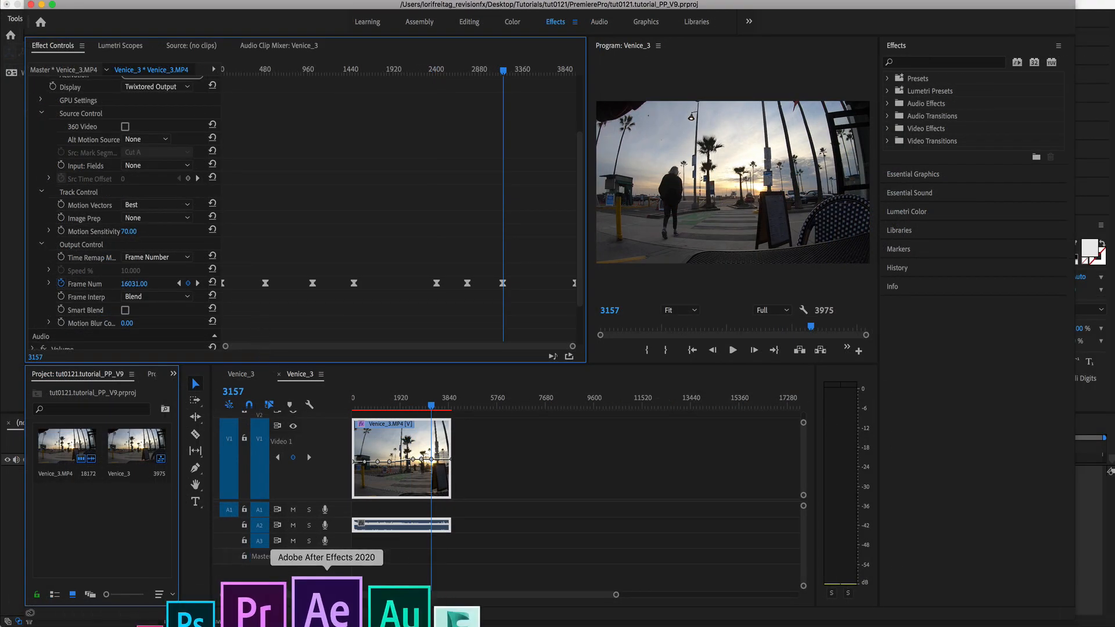
- In After Effects, import the Premiere project tut0121.tutorial_PP_V9.prproj
{"action": "left_click", "coordinate": [324, 608]}
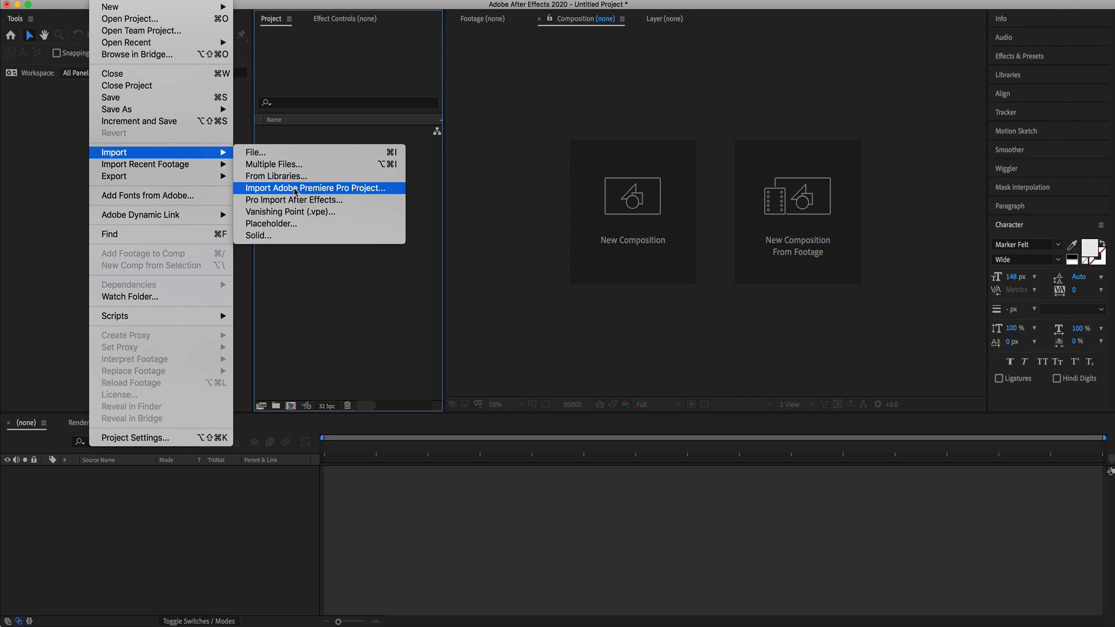
{"action": "left_click", "coordinate": [320, 188]}
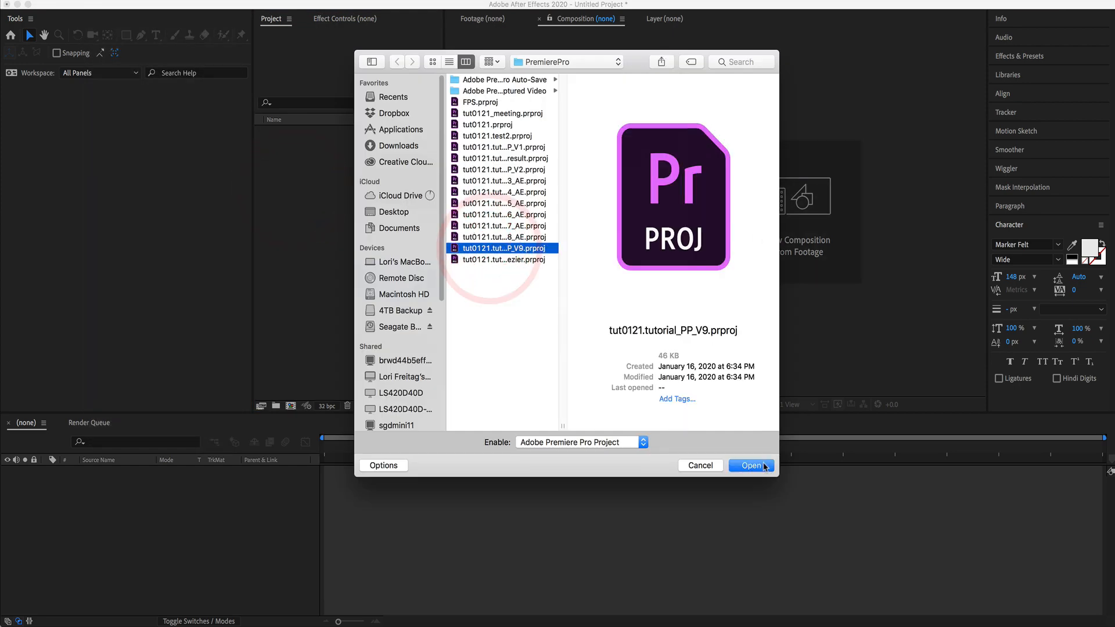
{"action": "left_click", "coordinate": [751, 465]}
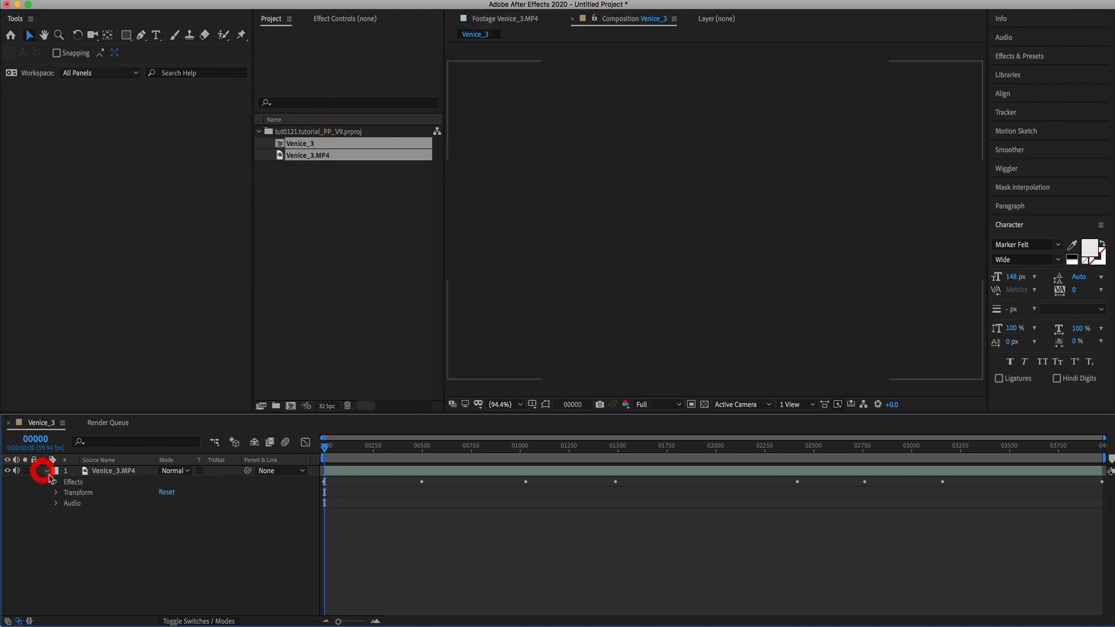
- Expand Venice_3.MP4's Effects > Twixtor > Output Control to show the Frame Num curve
{"action": "left_click", "coordinate": [47, 470]}
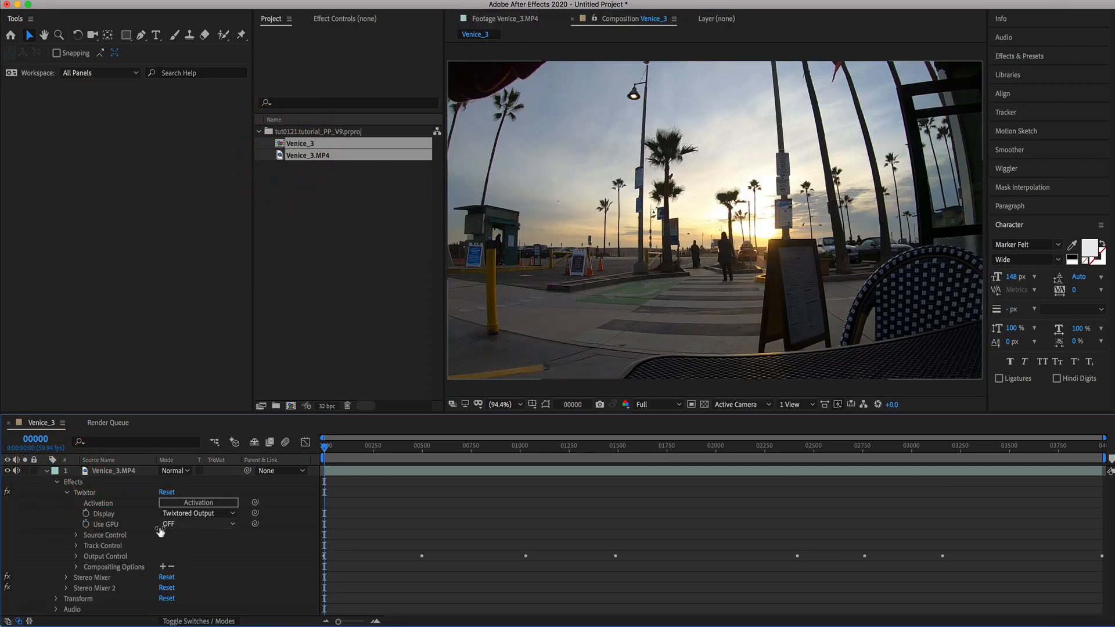
{"action": "left_click", "coordinate": [75, 555]}
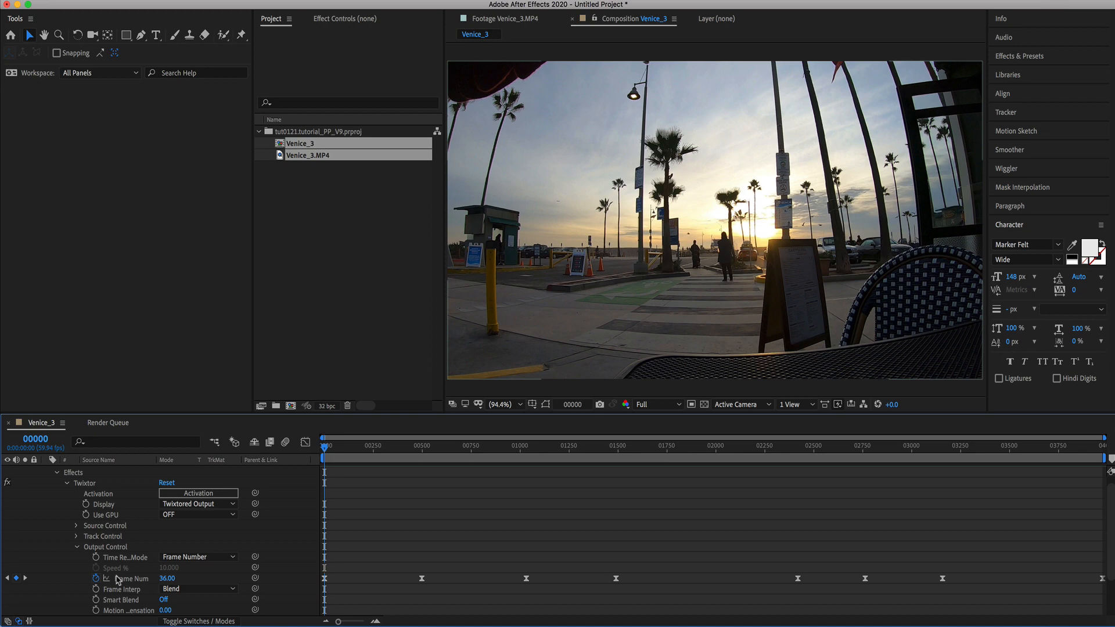
{"action": "left_click", "coordinate": [121, 578]}
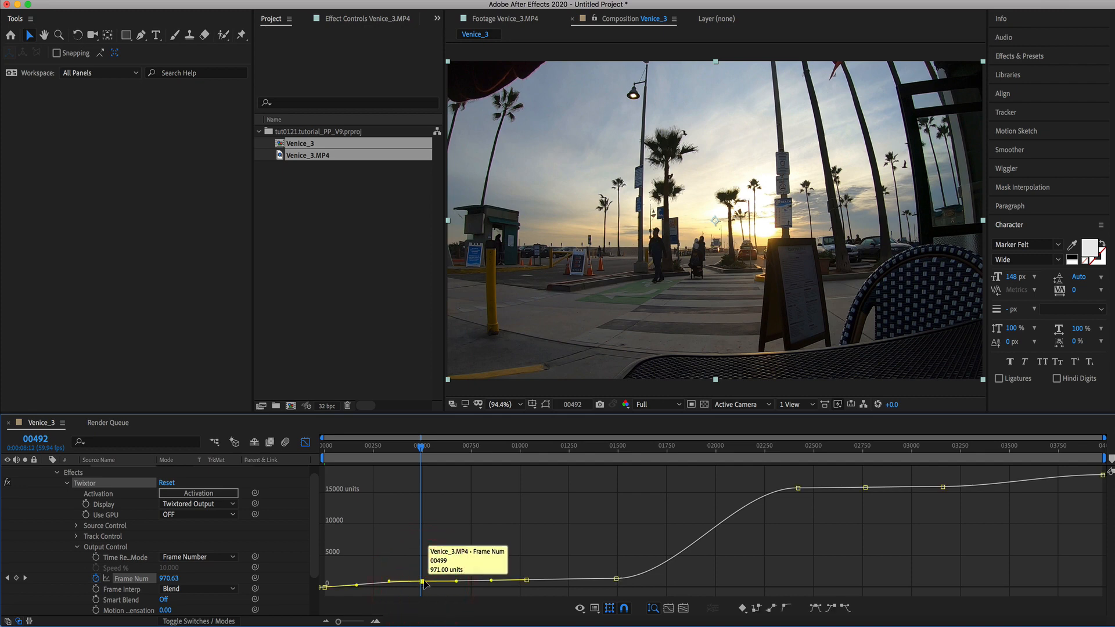
{"action": "mouse_move", "coordinate": [458, 583]}
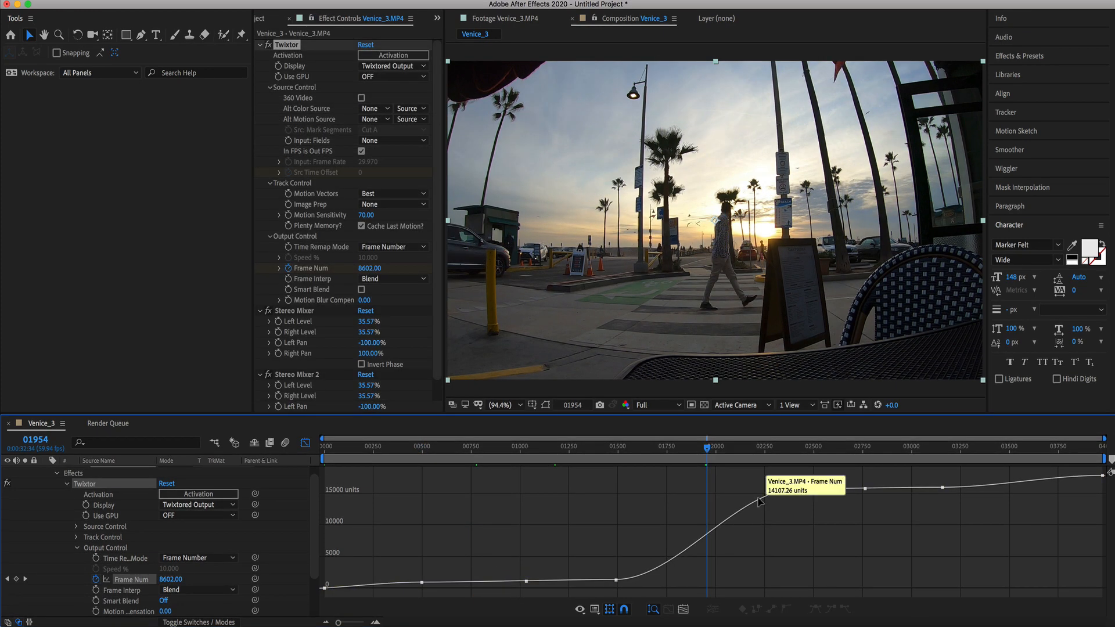
{"action": "mouse_move", "coordinate": [389, 213]}
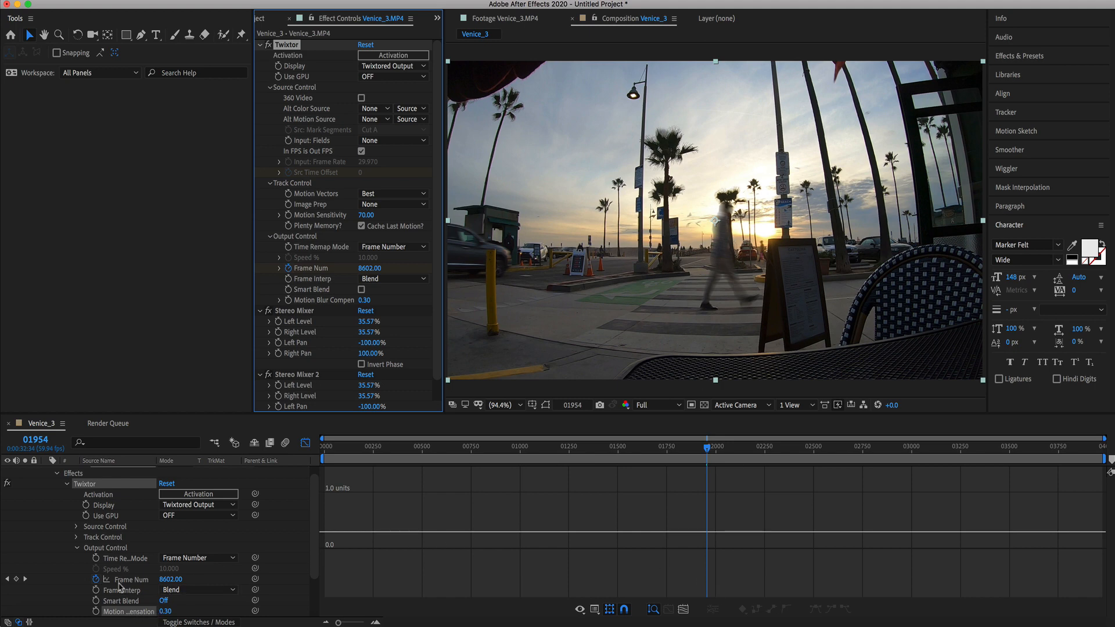
- Reselect Frame Num to bring its speed curve back into the graph
{"action": "left_click", "coordinate": [122, 583]}
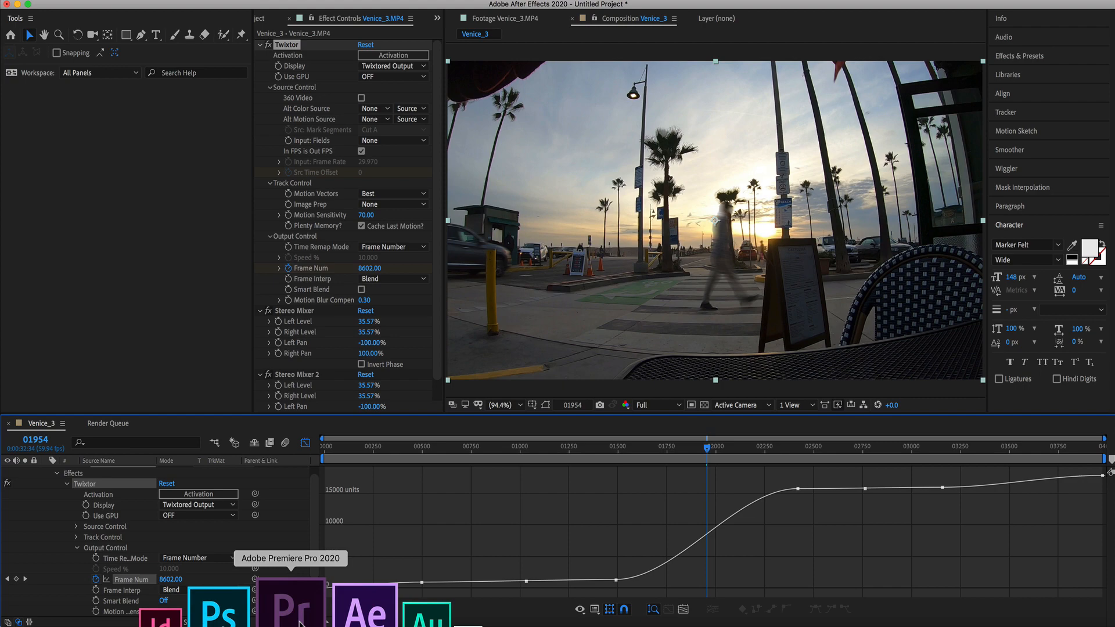
- Back in Premiere, swap the Venice_3.MP4 timeline clip for a linked After Effects composition
{"action": "left_click", "coordinate": [291, 601]}
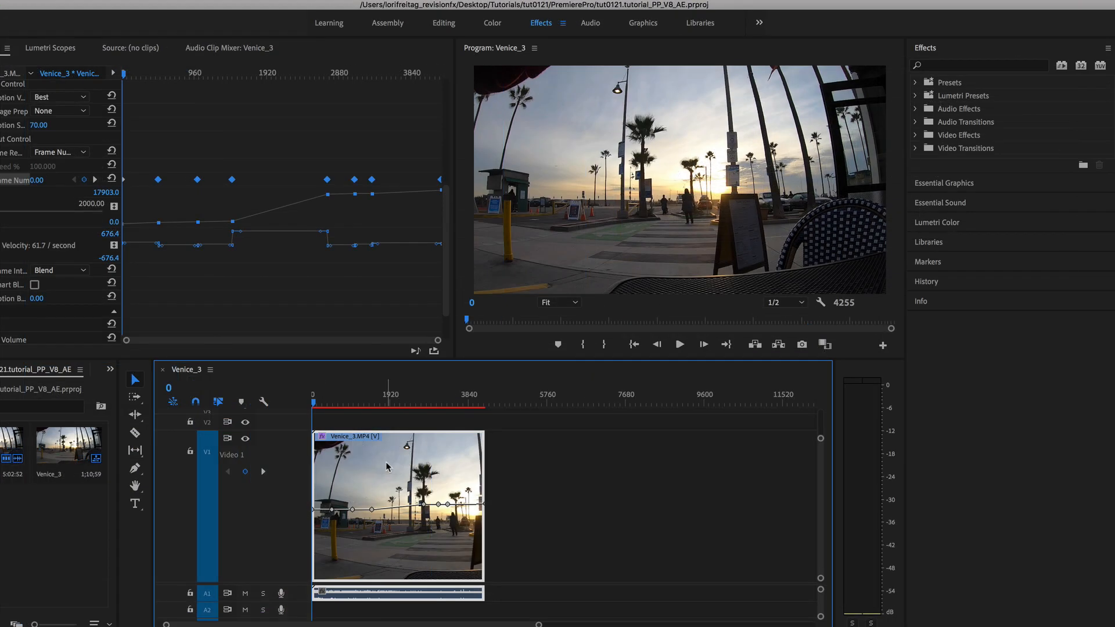
{"action": "mouse_move", "coordinate": [387, 466]}
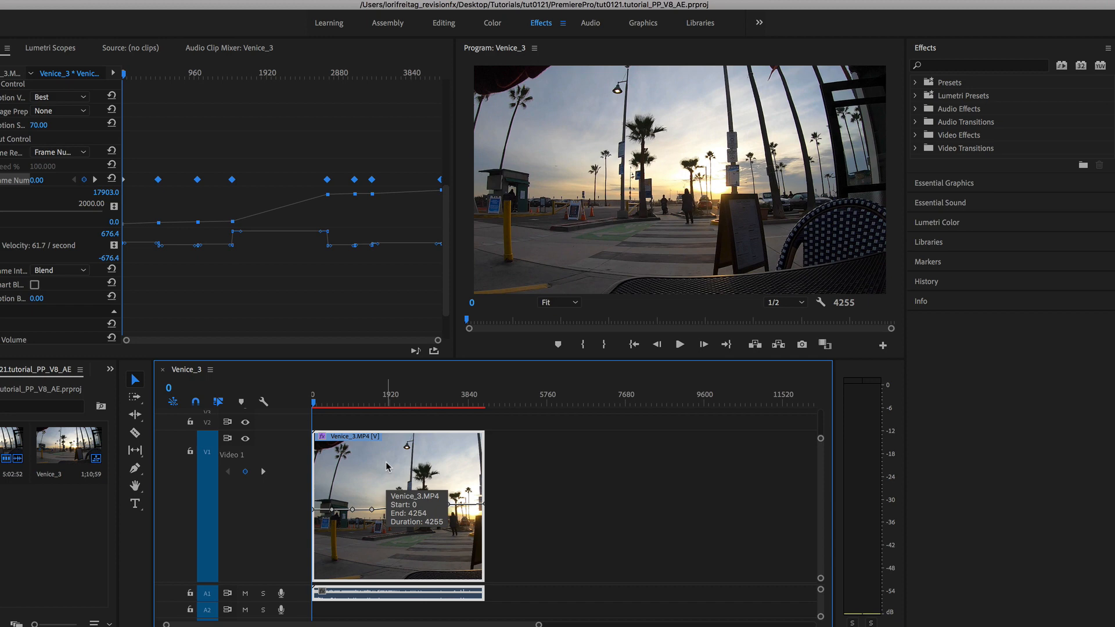
{"action": "right_click", "coordinate": [388, 465]}
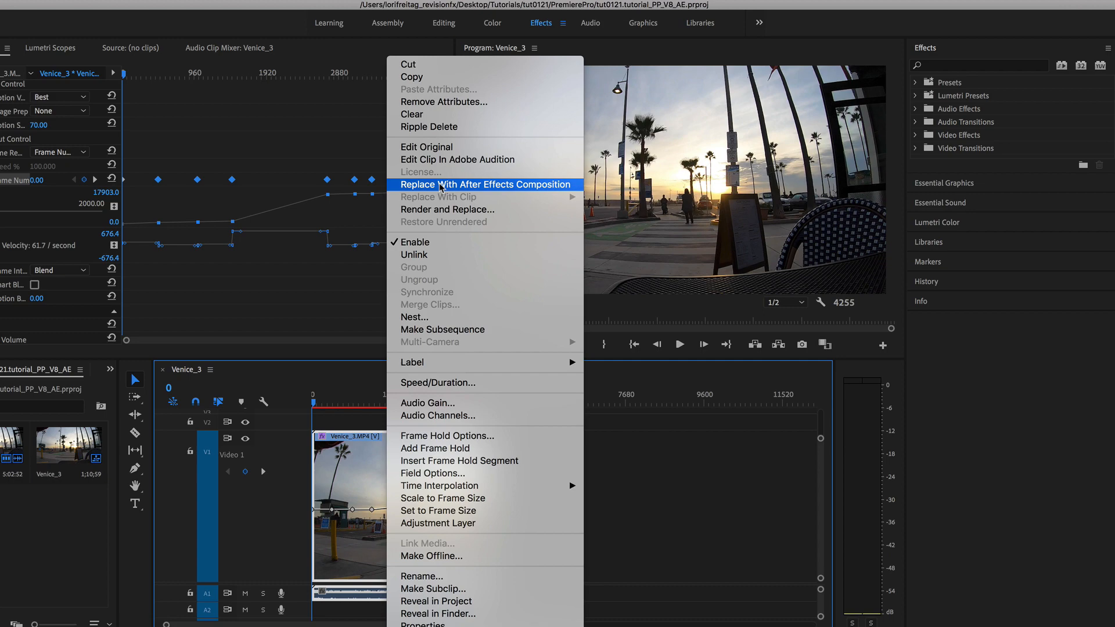
{"action": "left_click", "coordinate": [484, 184]}
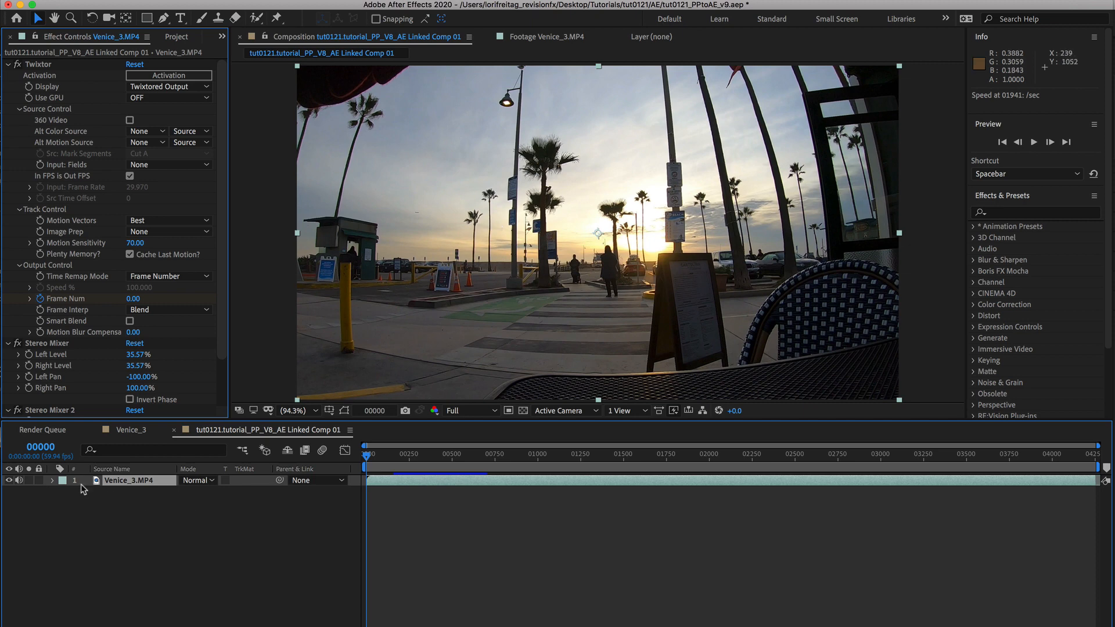
- Expand the Venice_3.MP4 layer and its Effects to list Twixtor and the Stereo Mixers
{"action": "left_click", "coordinate": [54, 481]}
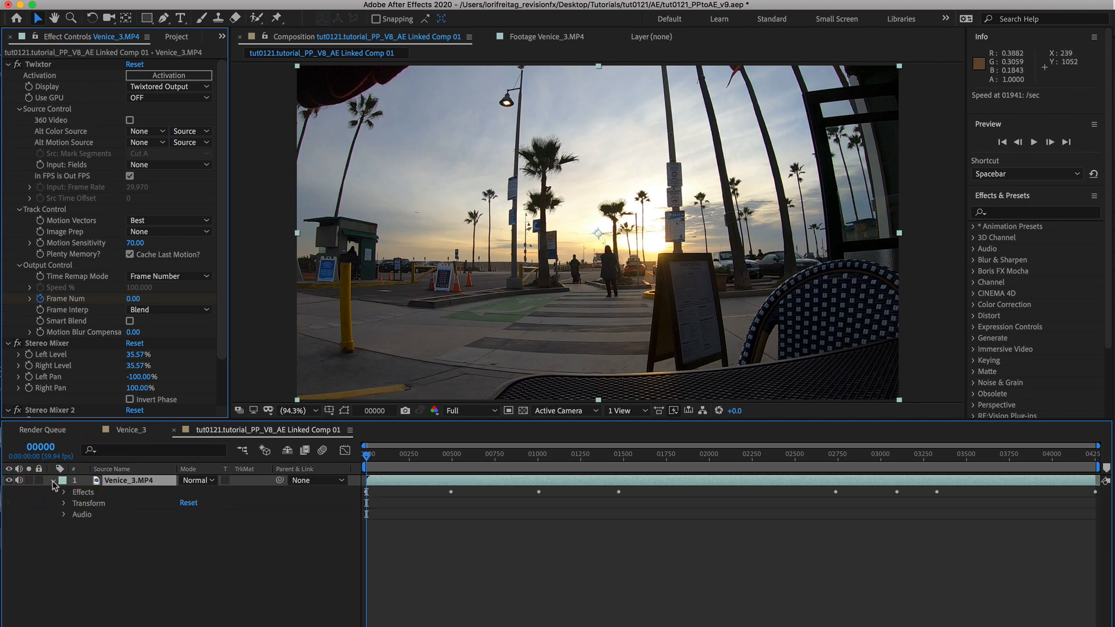
{"action": "left_click", "coordinate": [63, 491]}
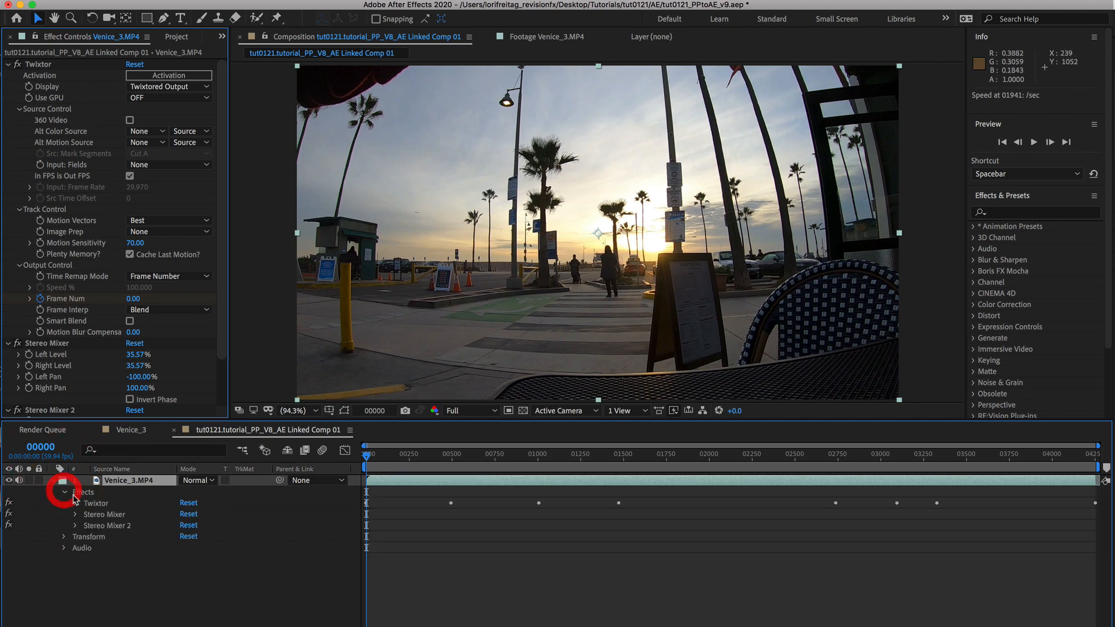